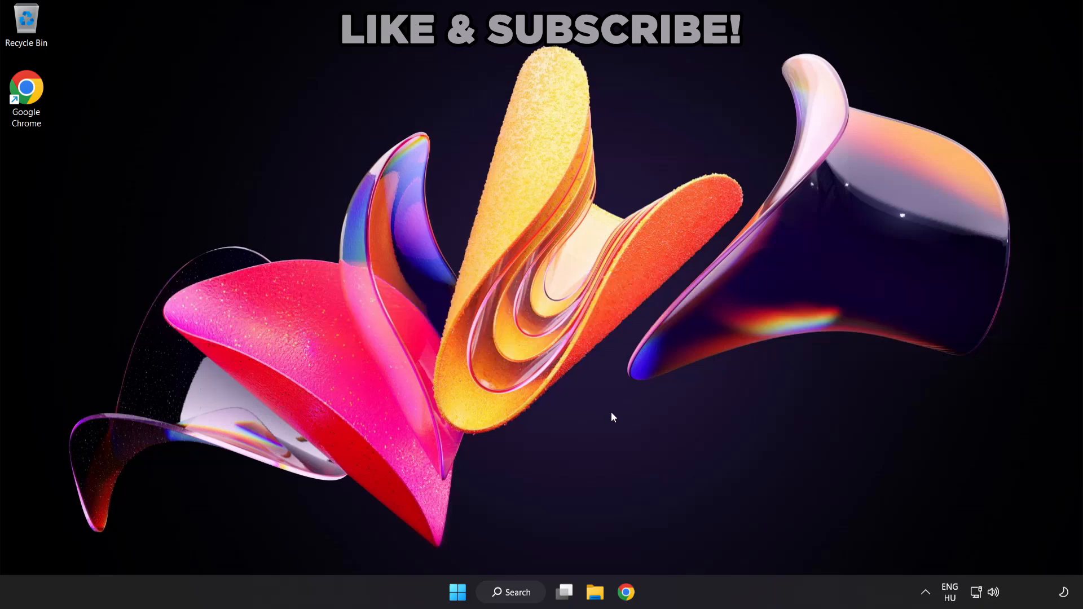
pyautogui.moveTo(993, 592)
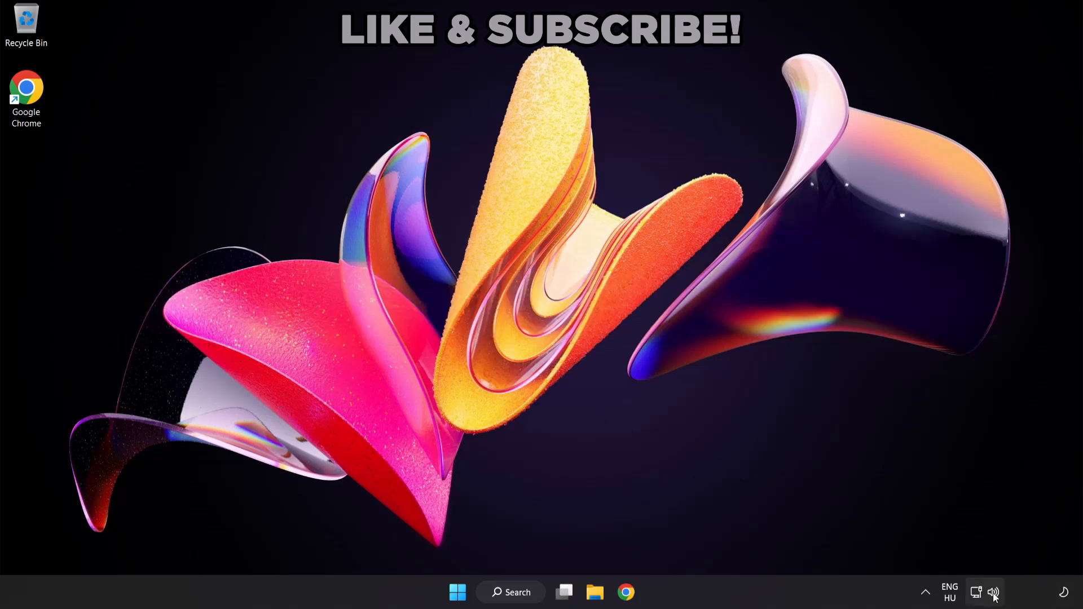
# Check the audio output devices from quick settings, then reach the Volume mixer from the volume icon.
pyautogui.click(977, 592)
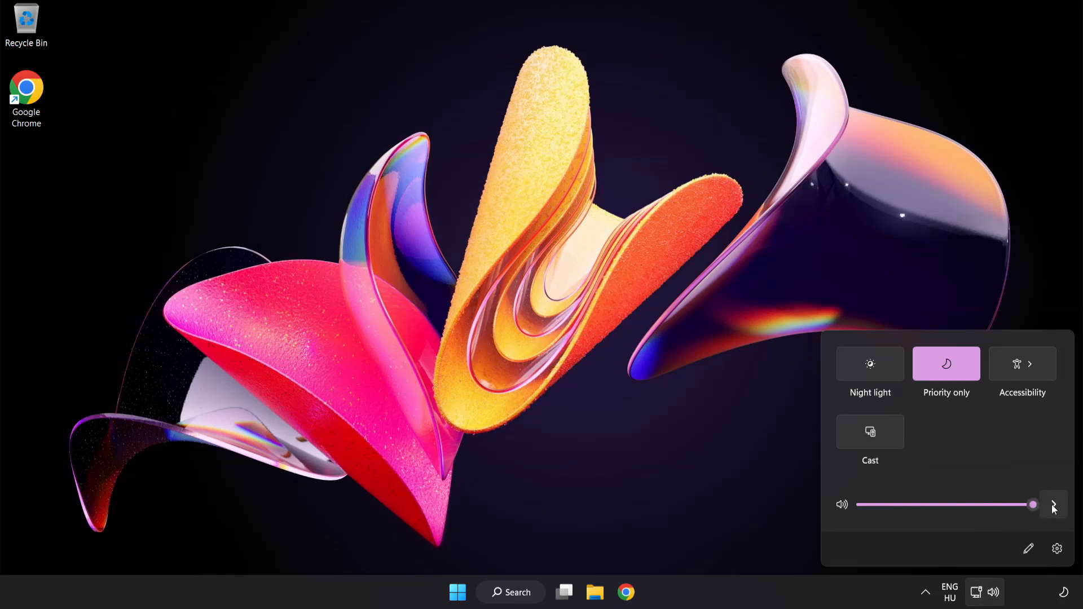
pyautogui.click(1052, 504)
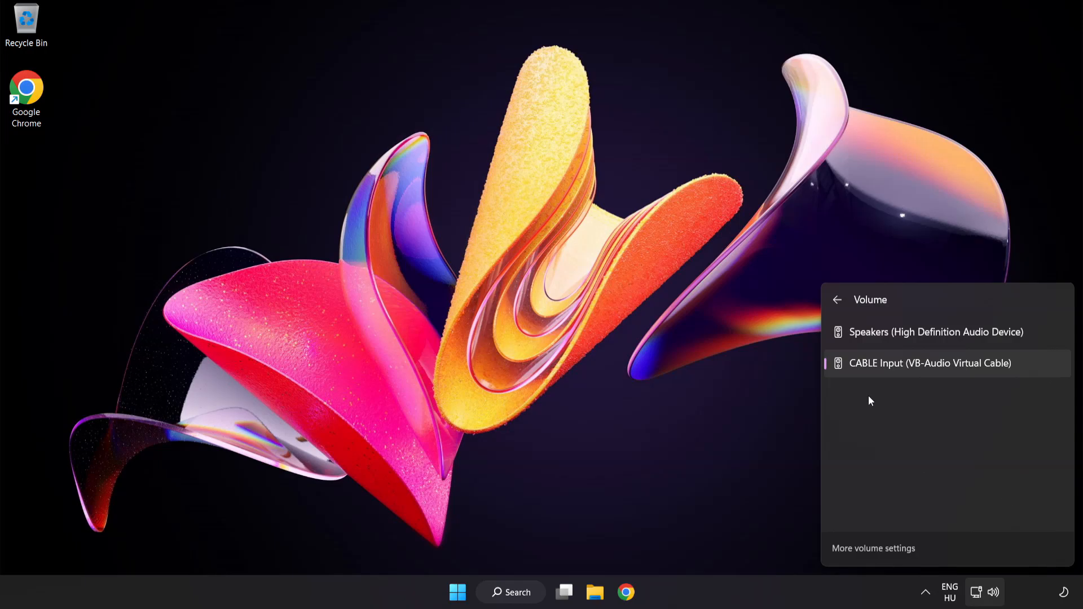
pyautogui.moveTo(924, 343)
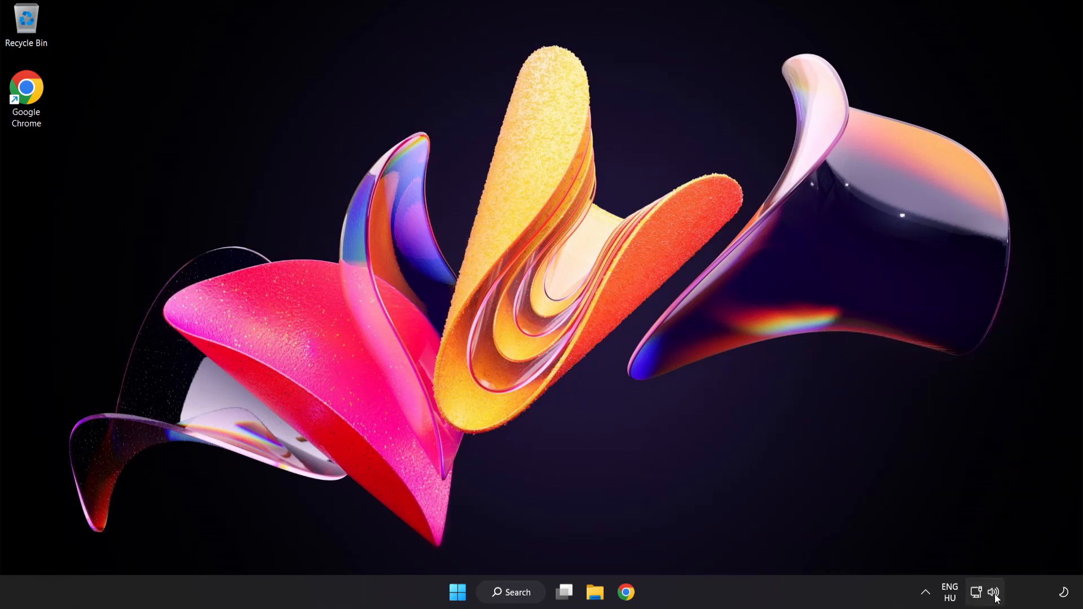
pyautogui.rightClick(995, 592)
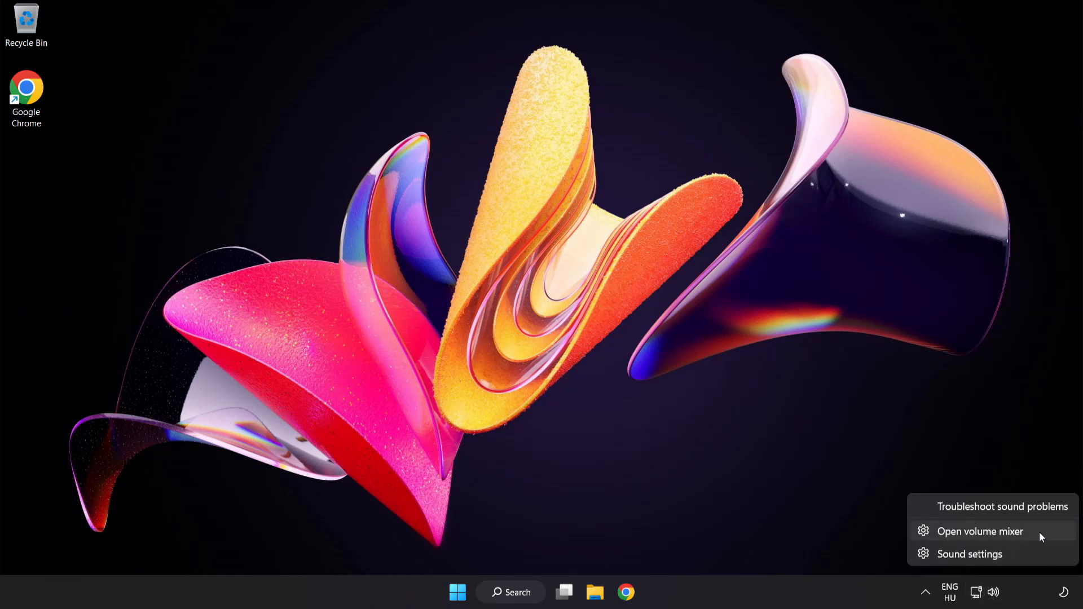
pyautogui.click(979, 531)
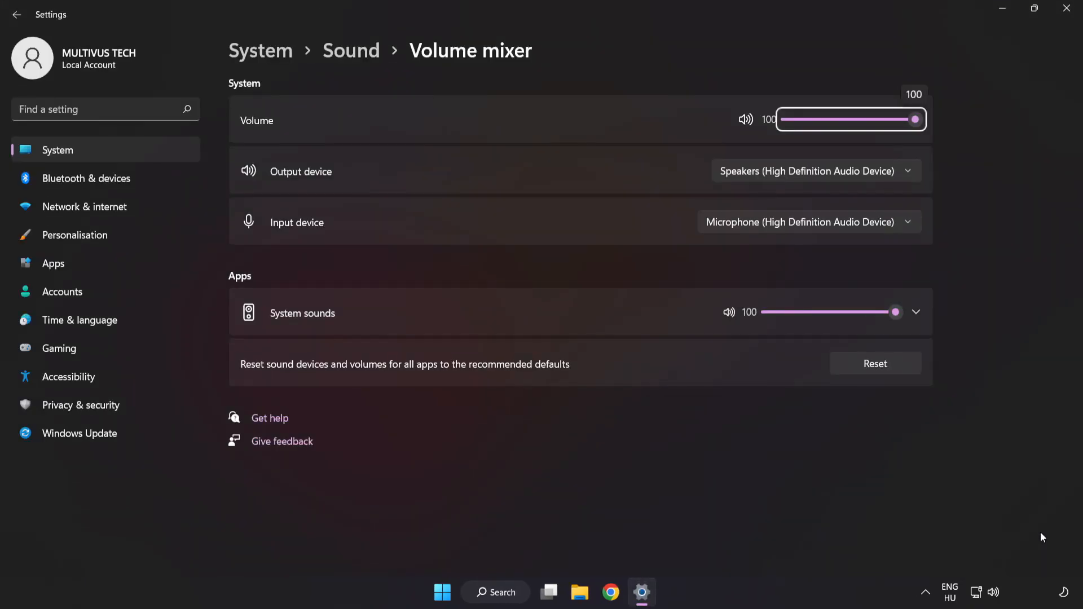
pyautogui.moveTo(254, 377)
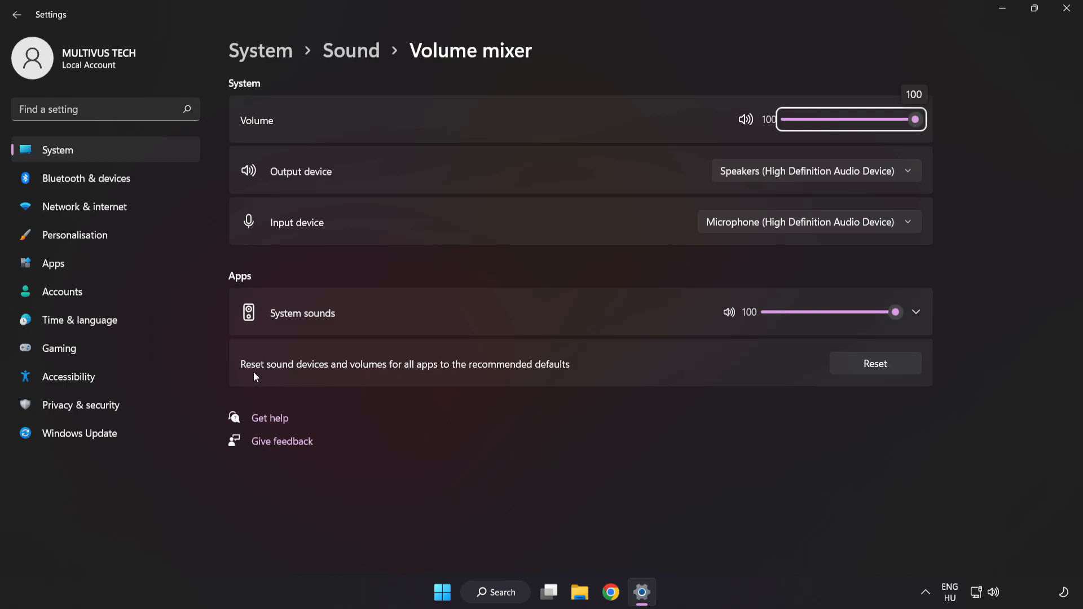
pyautogui.moveTo(571, 372)
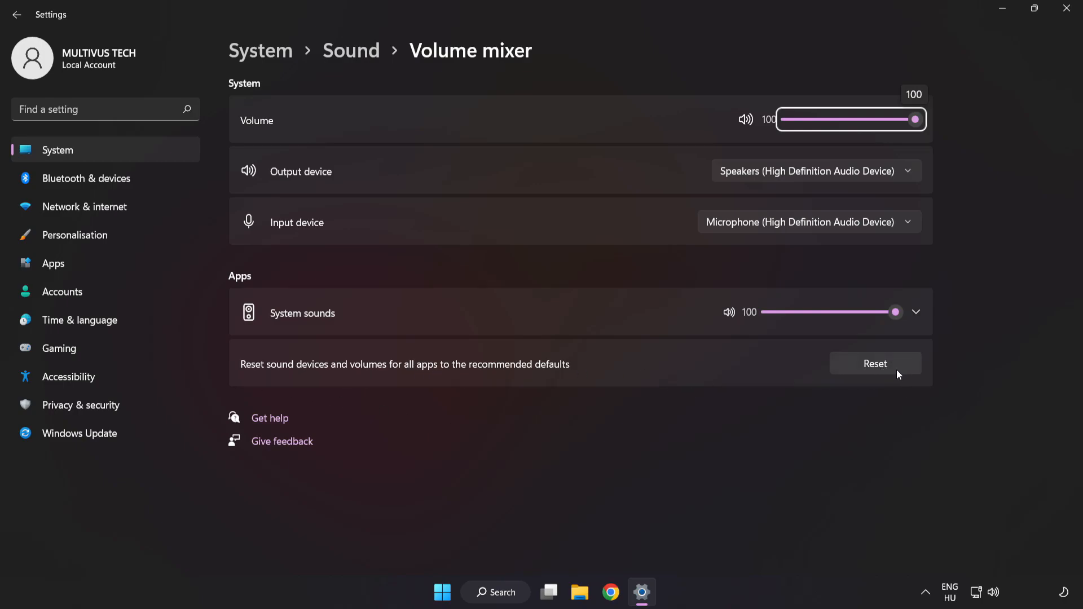
# Reset sound devices and app volumes to recommended defaults and close Settings.
pyautogui.click(874, 364)
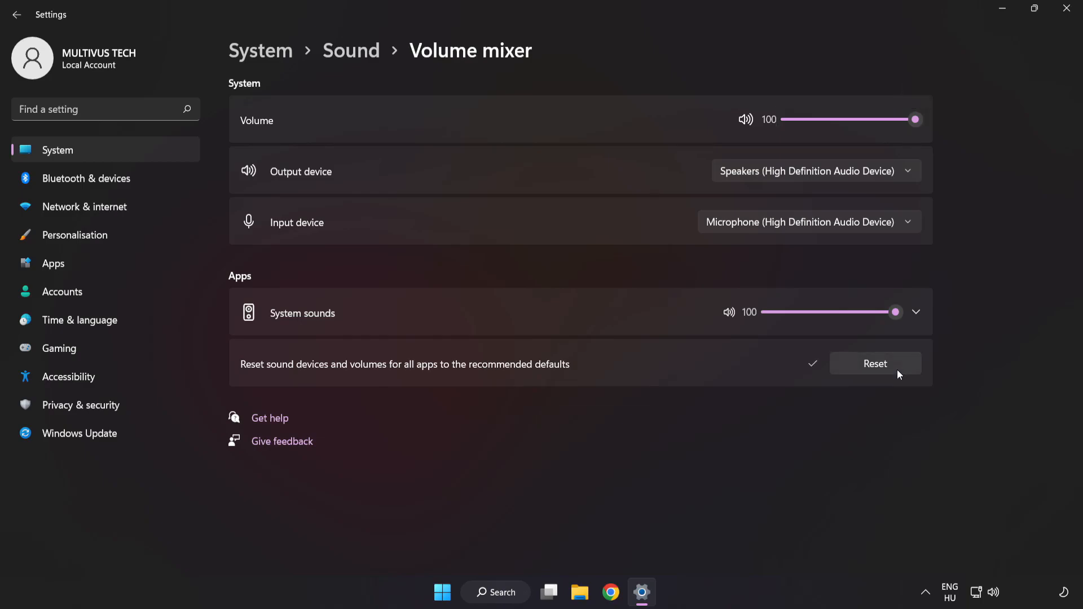
pyautogui.moveTo(881, 70)
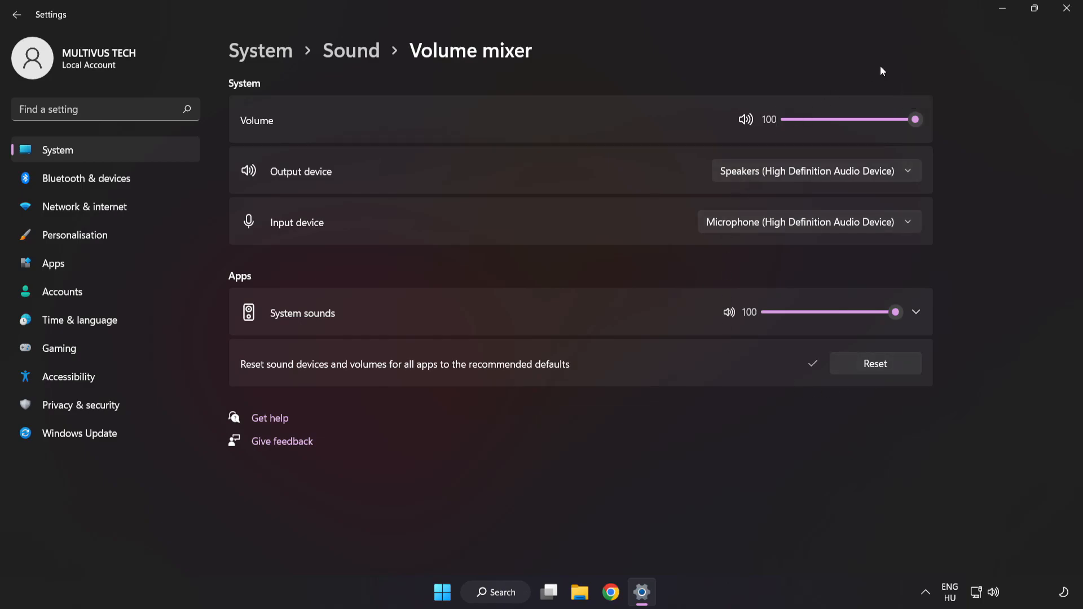
pyautogui.moveTo(1068, 12)
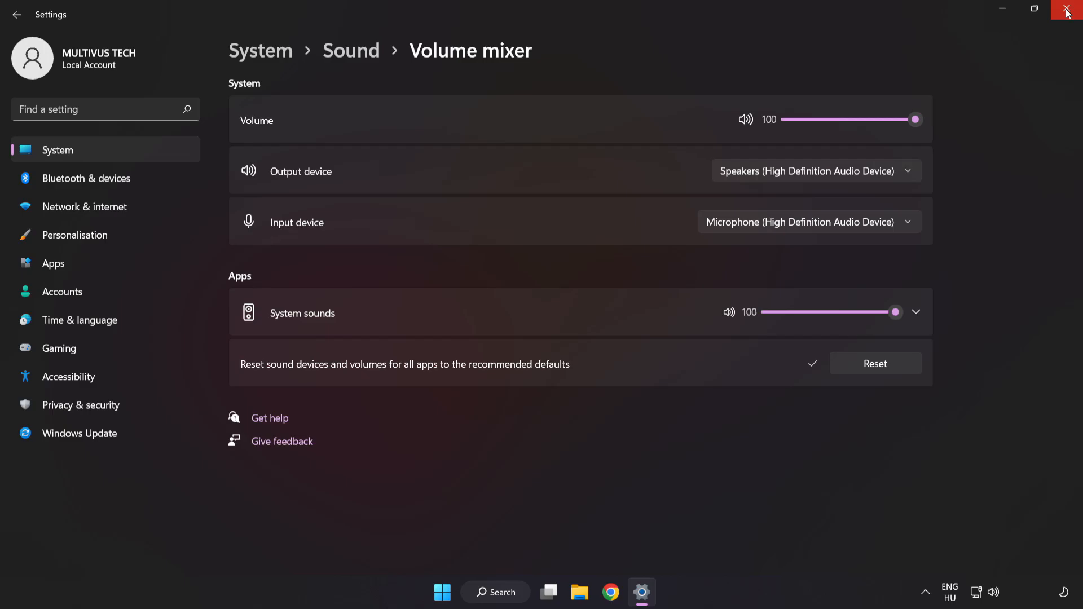
pyautogui.click(1067, 10)
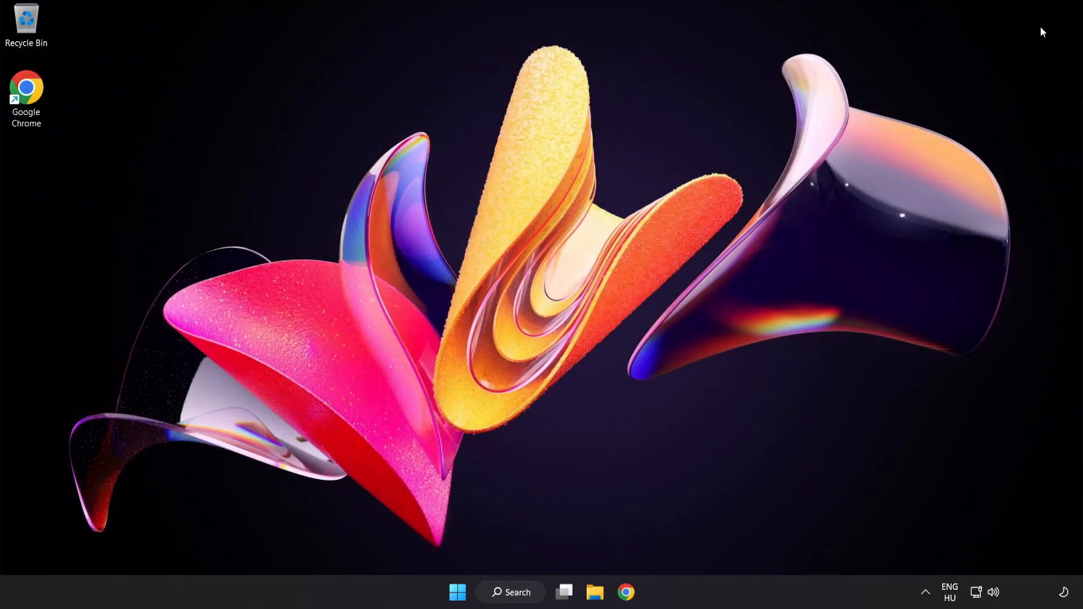
pyautogui.moveTo(528, 292)
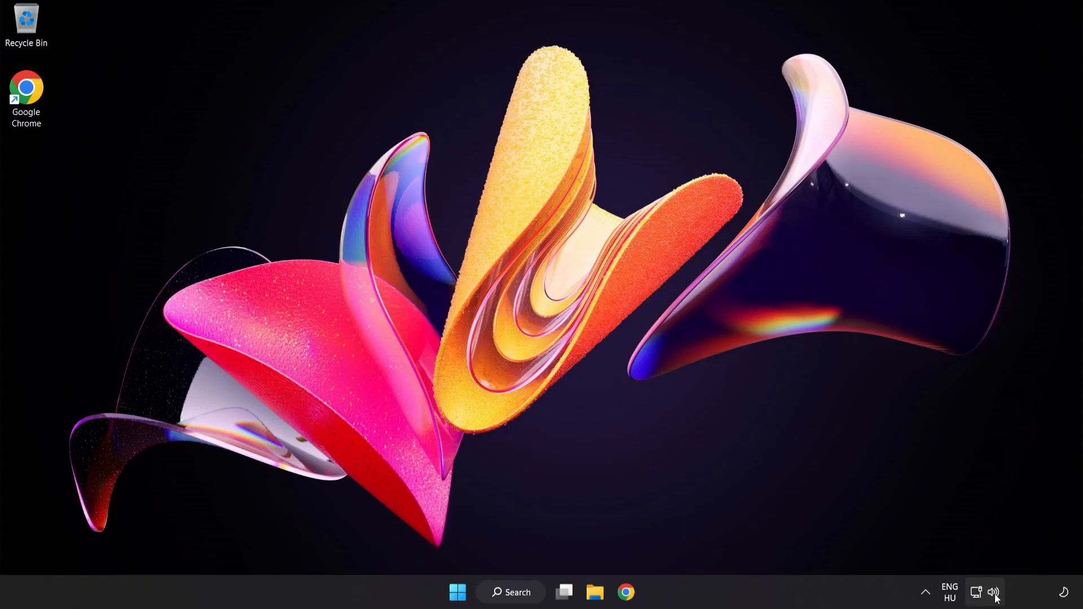
# On the Sound page, drop output volume to 63 and back to 100, then bring Advanced into view.
pyautogui.rightClick(995, 592)
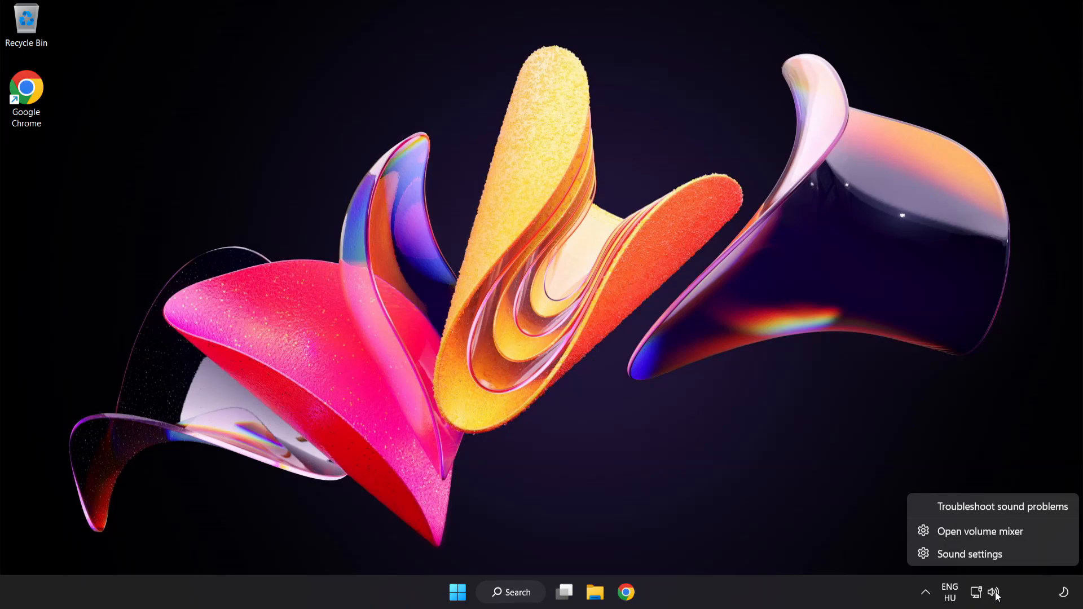
pyautogui.moveTo(967, 554)
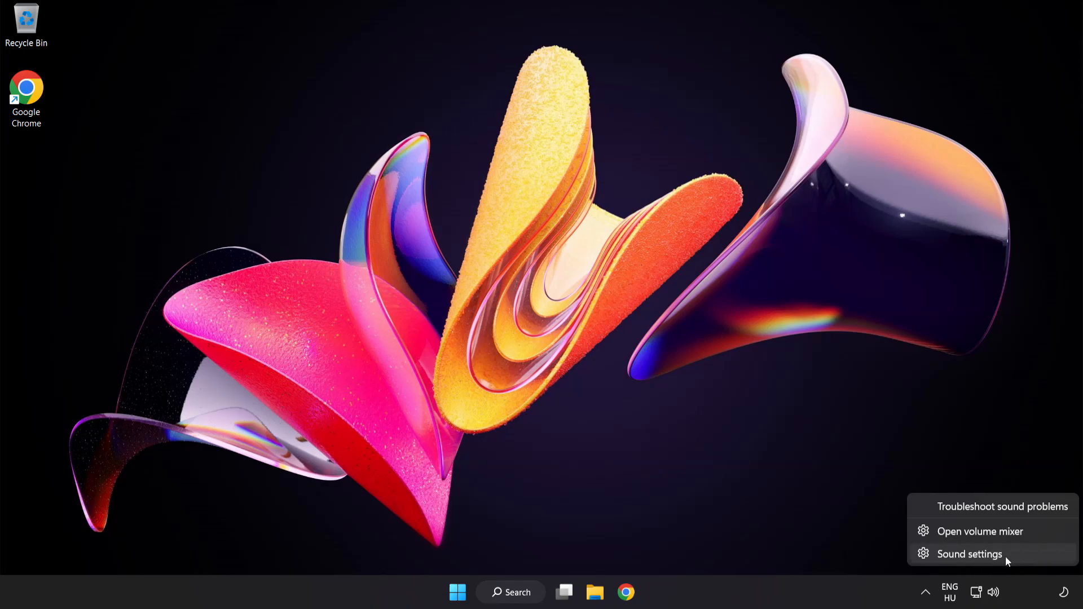
pyautogui.click(967, 554)
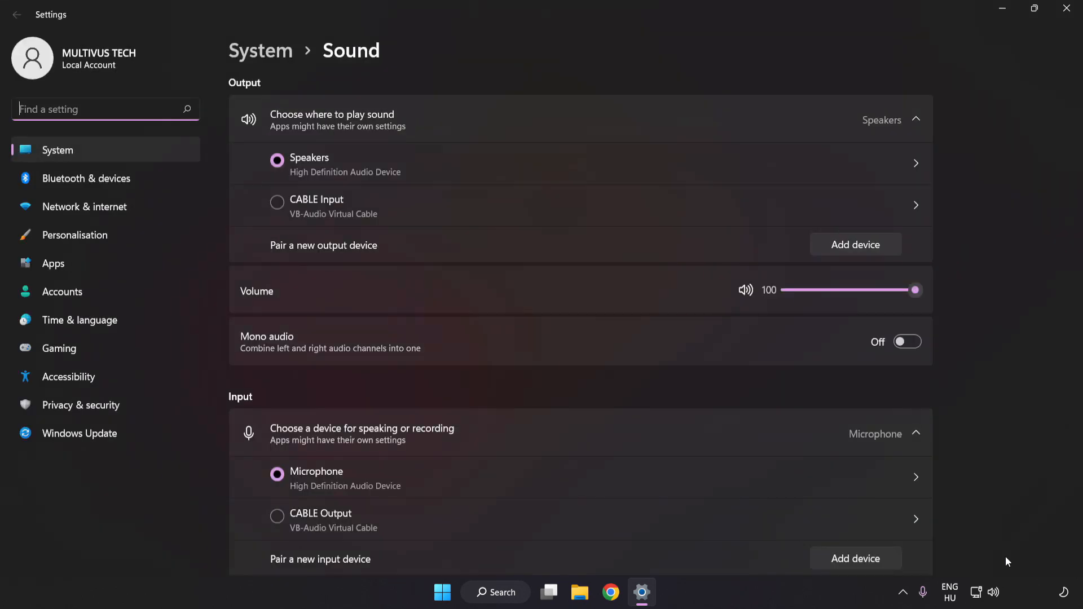
pyautogui.moveTo(312, 277)
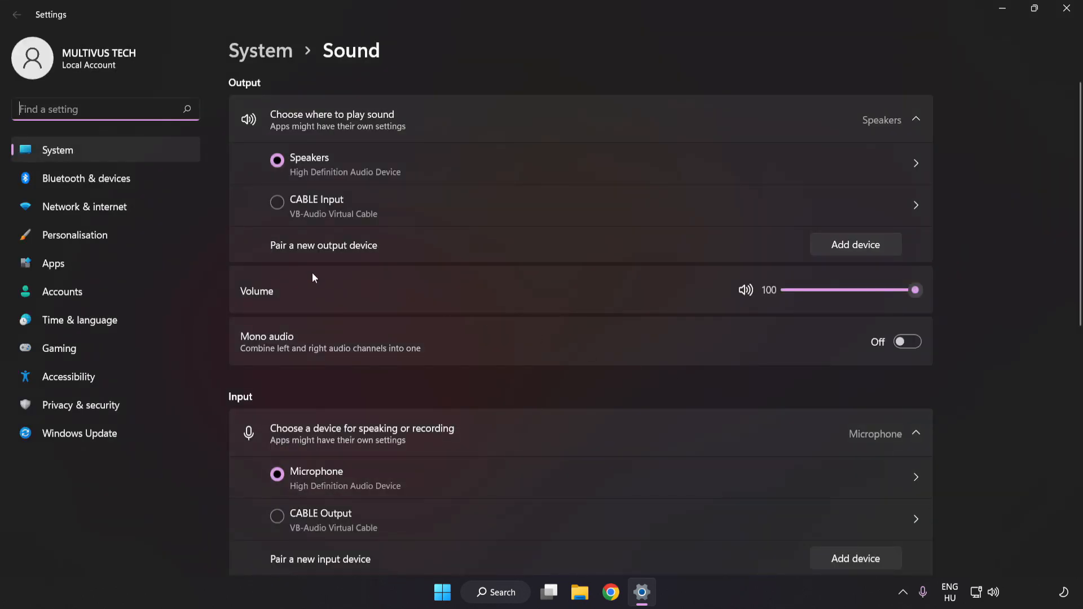
pyautogui.moveTo(915, 290); pyautogui.dragTo(868, 290)
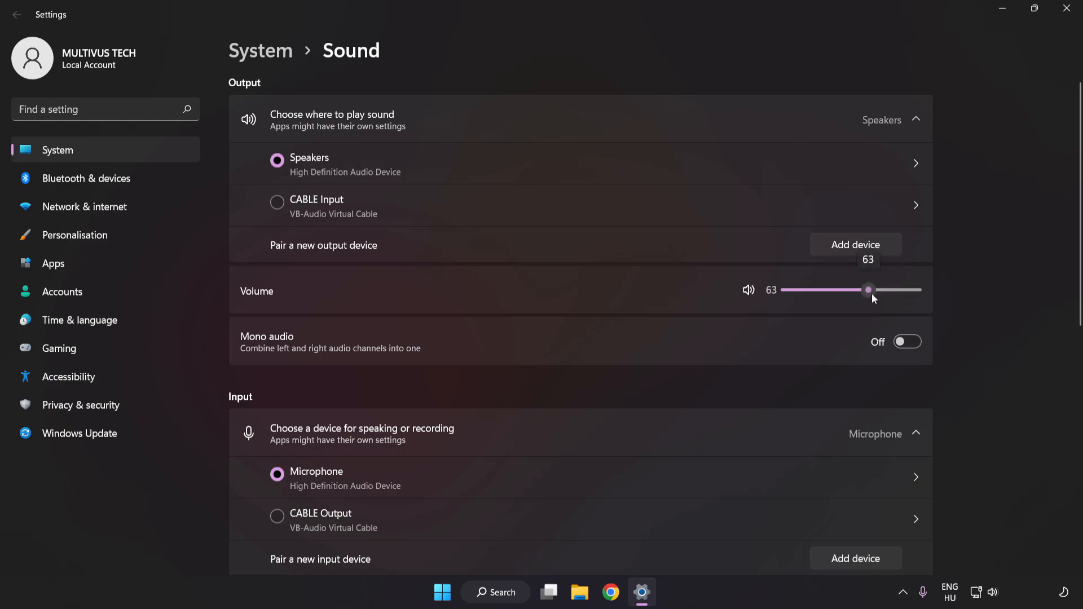
pyautogui.moveTo(869, 289); pyautogui.dragTo(915, 290)
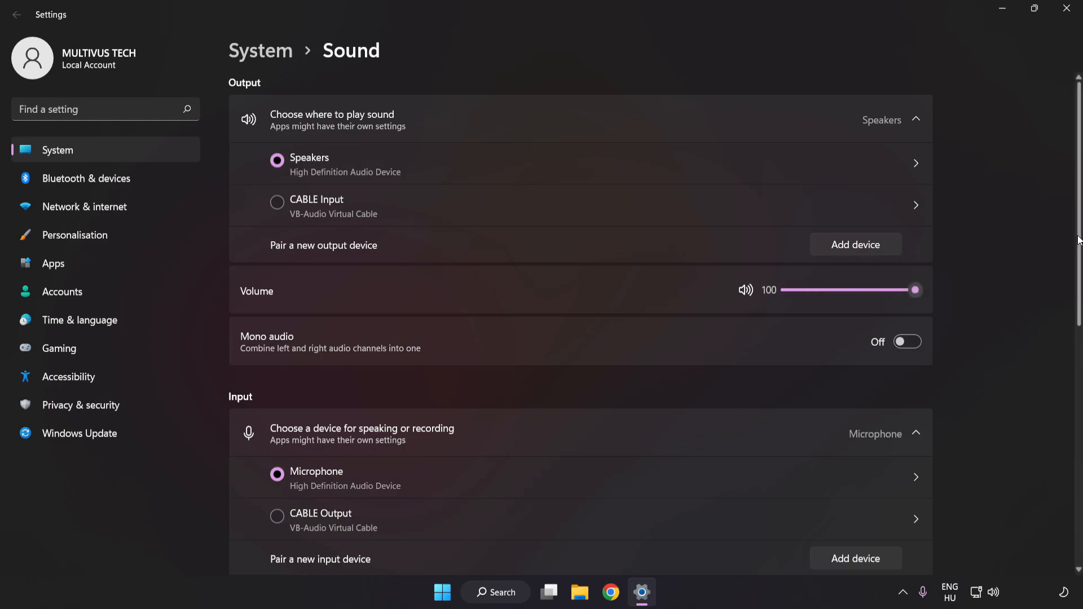
pyautogui.scroll(-3)
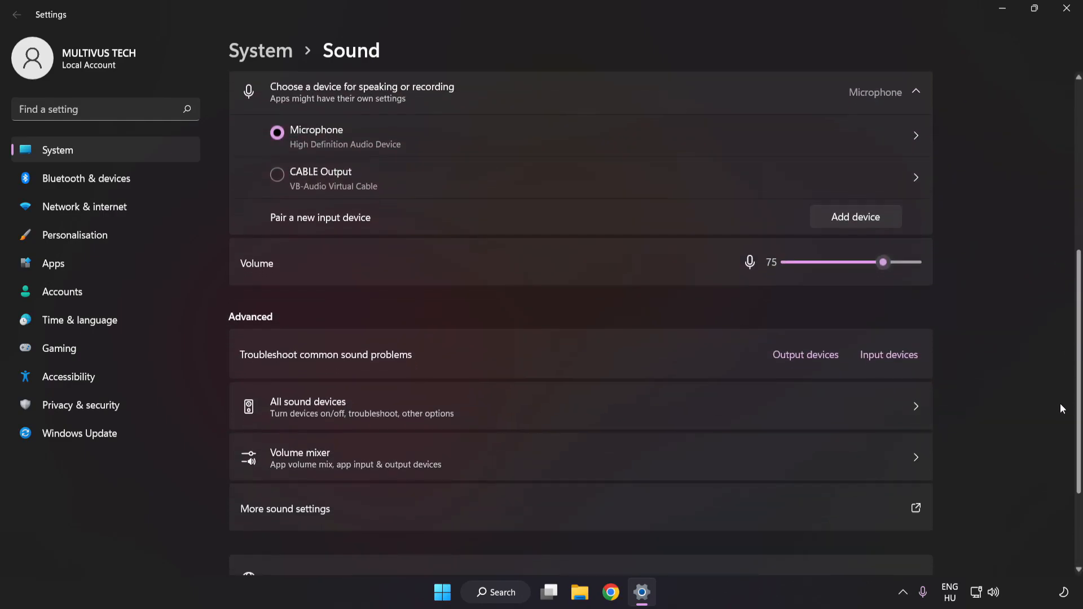
pyautogui.scroll(-3)
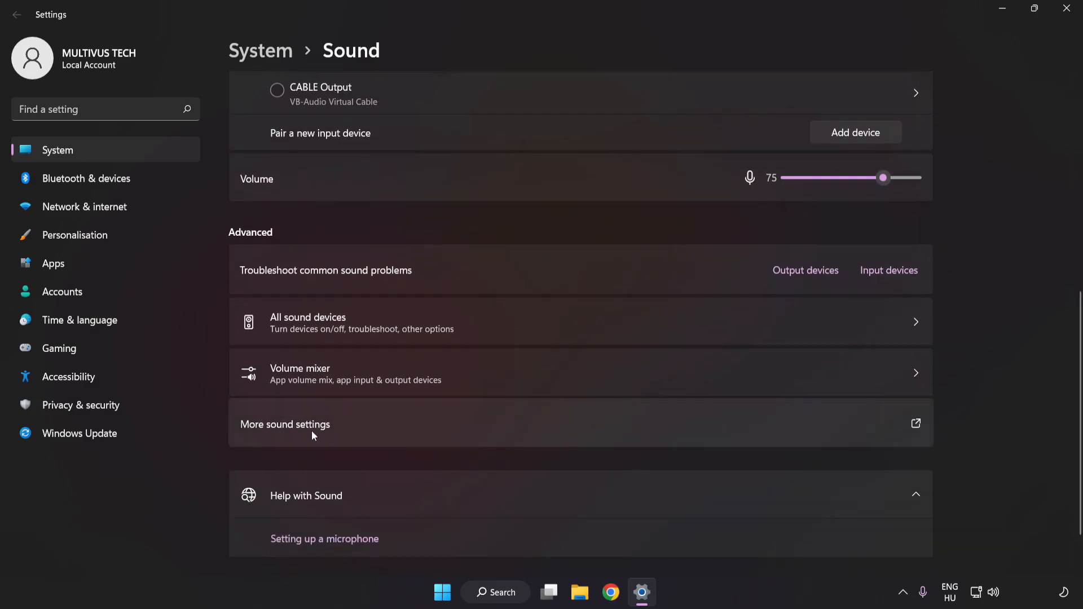
# In the classic Sound control panel, disable CABLE Input and select the Speakers device.
pyautogui.click(284, 424)
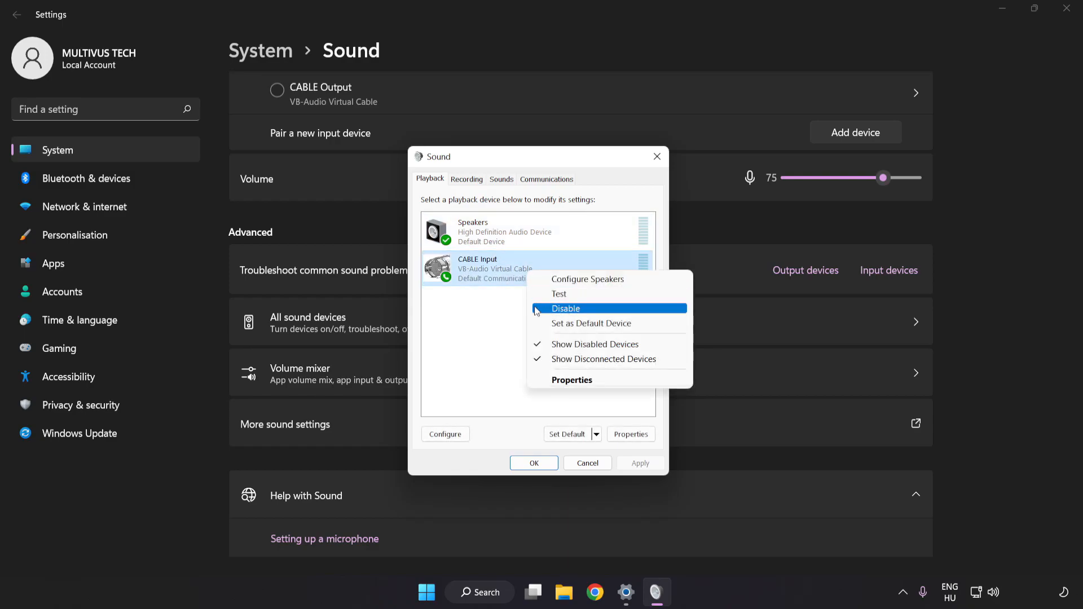
pyautogui.click(564, 308)
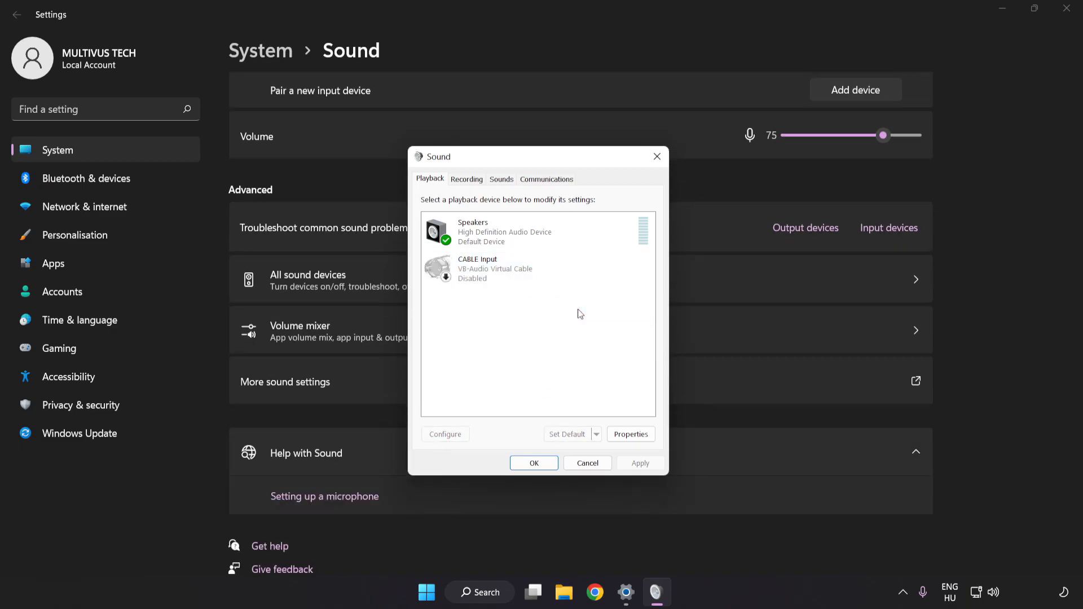
pyautogui.click(504, 231)
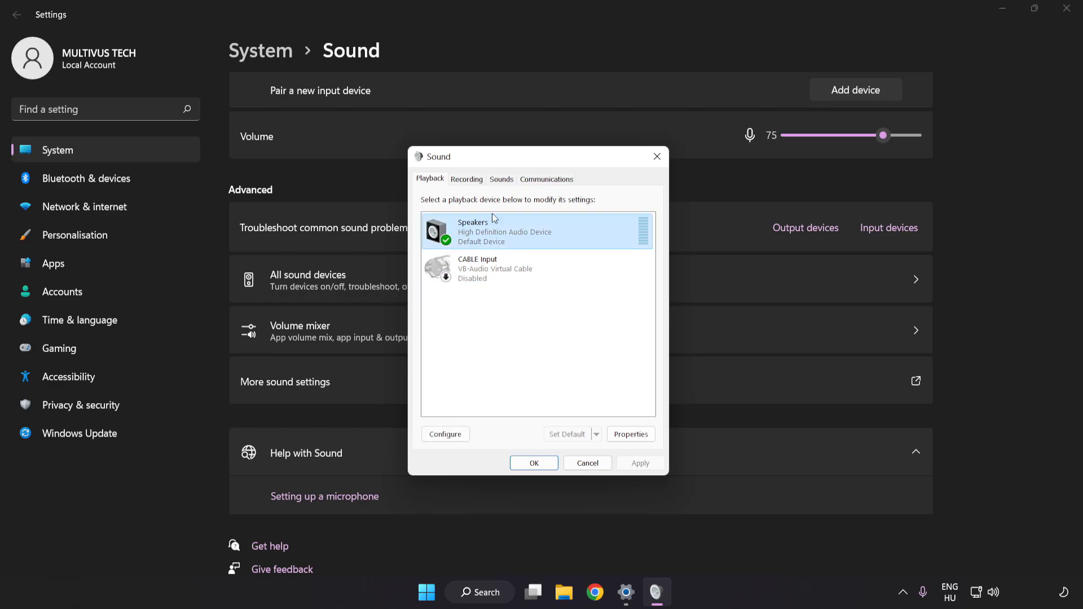
pyautogui.rightClick(537, 232)
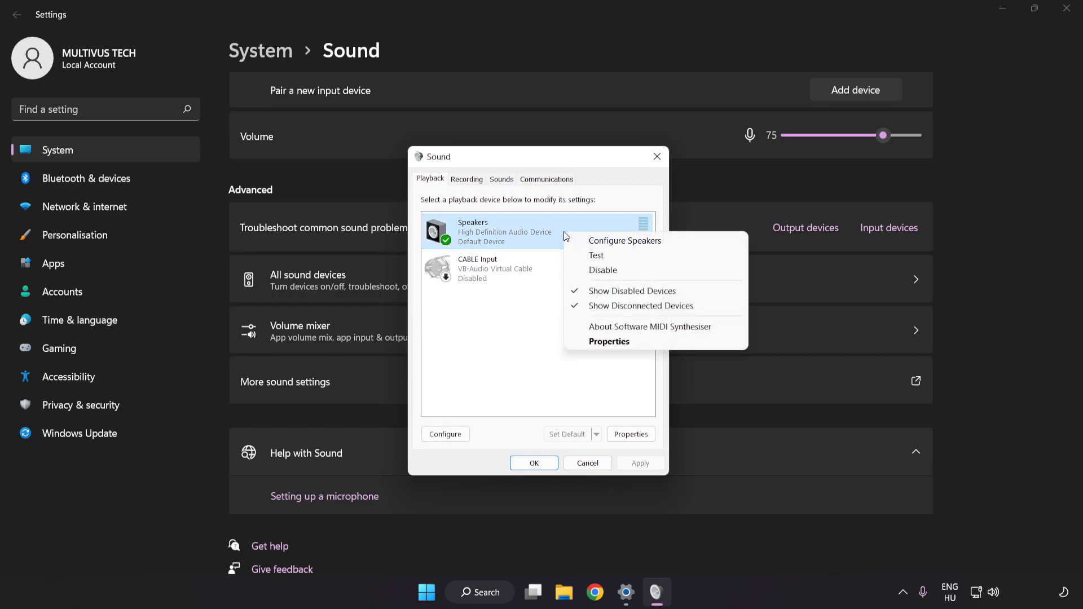
pyautogui.moveTo(624, 241)
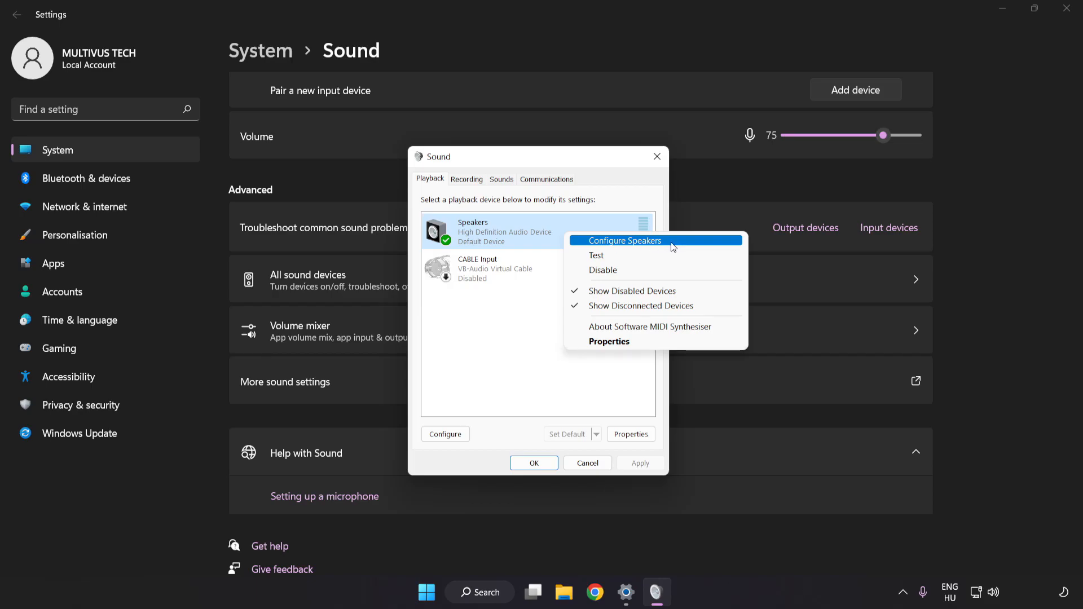
# Run Configure Speakers with 7.1 Surround, all optional and full-range speakers kept, through Finish.
pyautogui.click(623, 240)
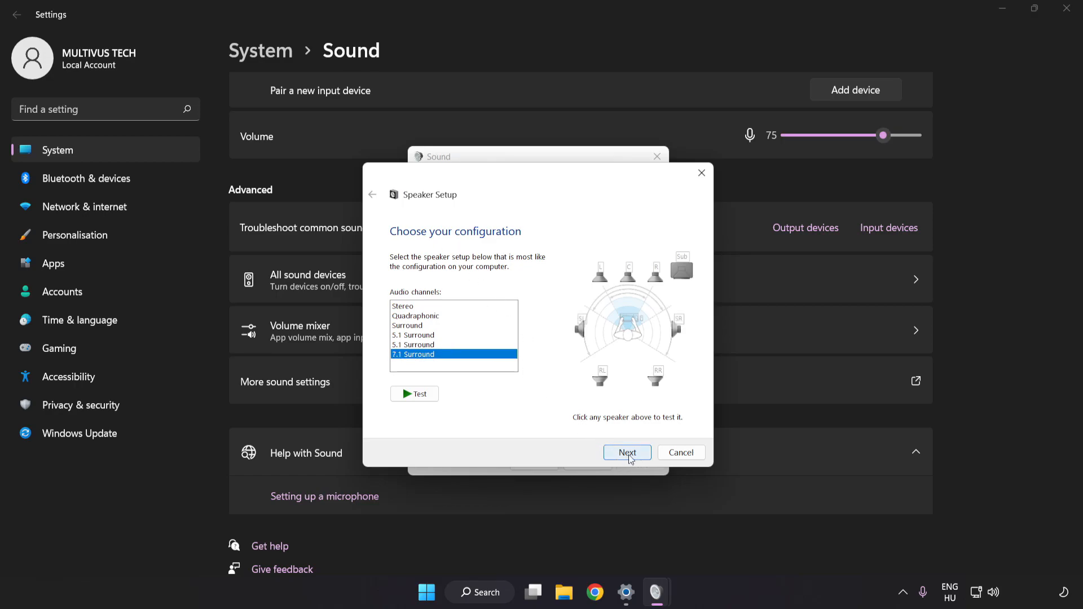
pyautogui.click(626, 453)
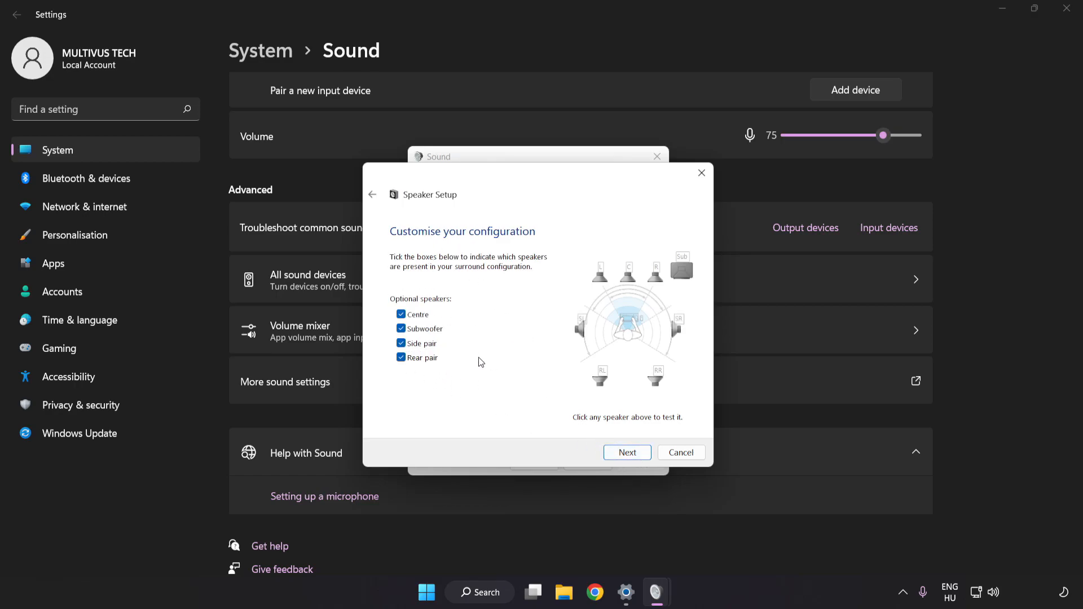
pyautogui.click(625, 453)
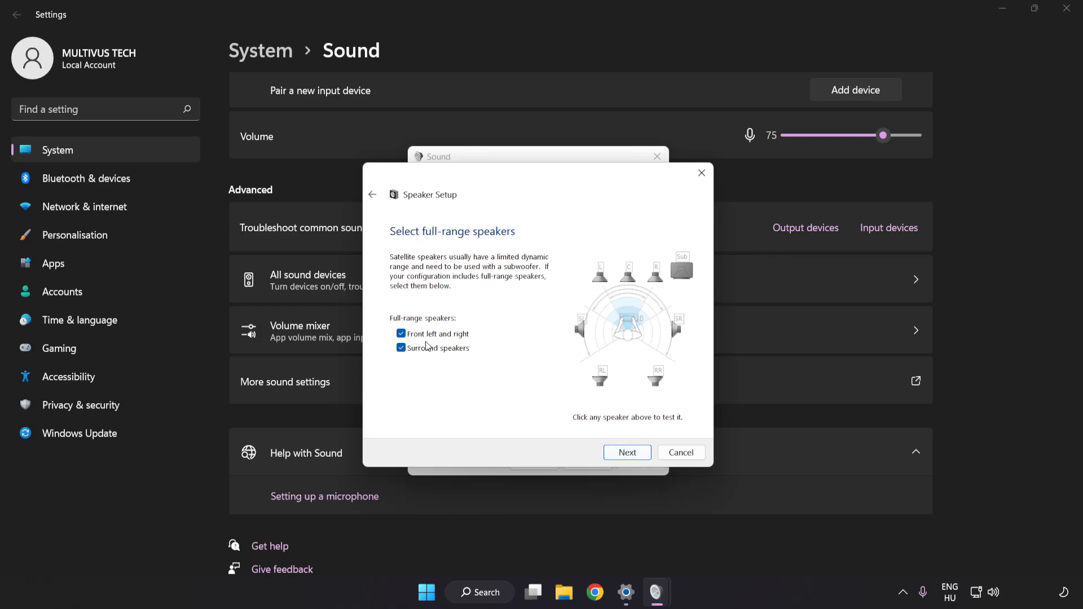
pyautogui.click(626, 453)
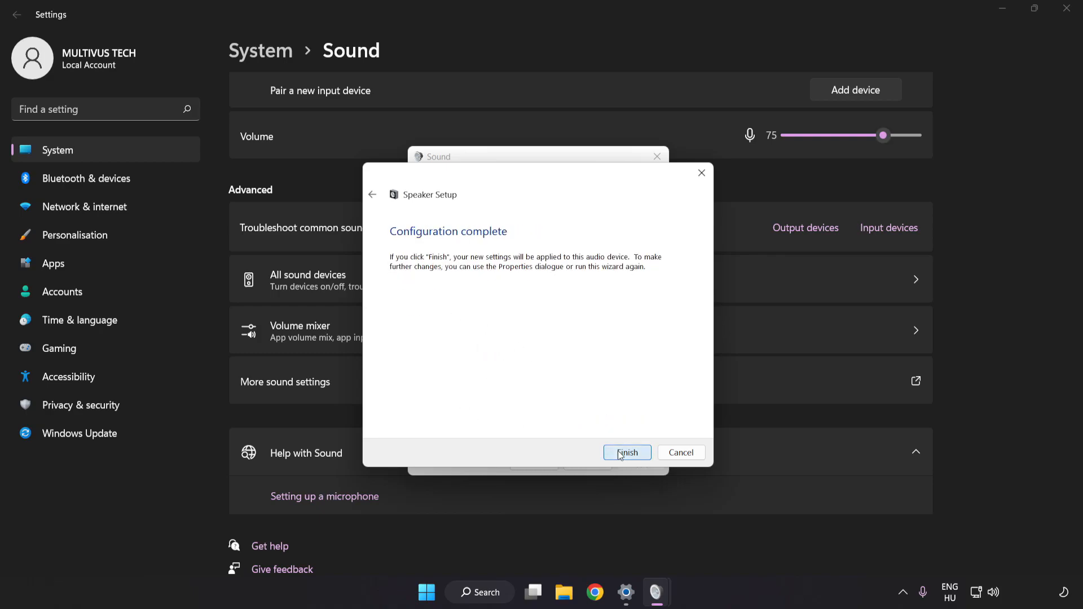
pyautogui.click(626, 453)
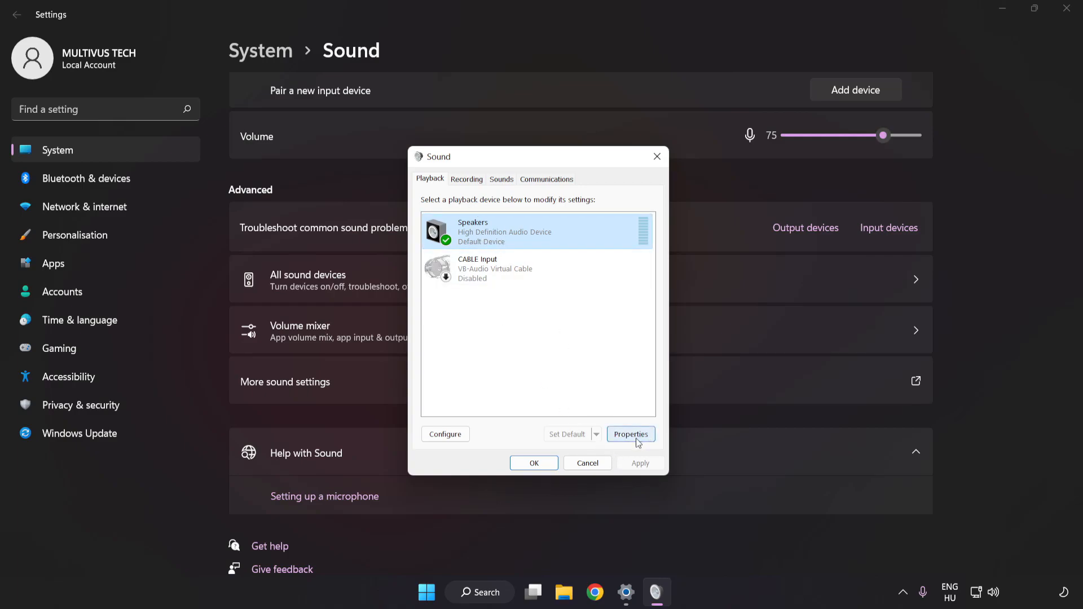
# In Speakers Properties Enhancements, tick 'Disable all enhancements' and apply it.
pyautogui.click(629, 433)
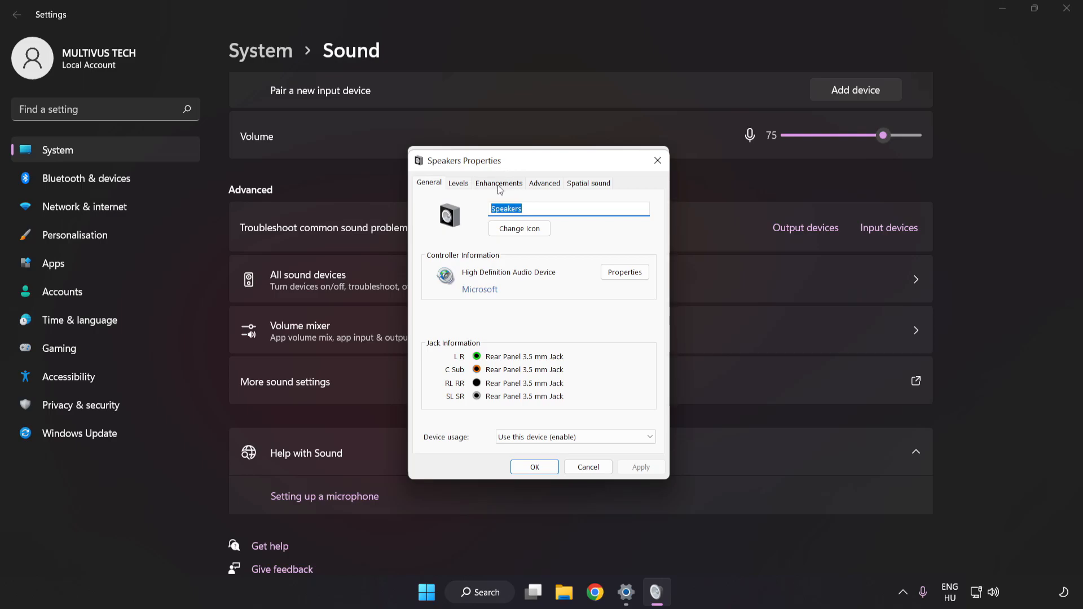
pyautogui.click(497, 183)
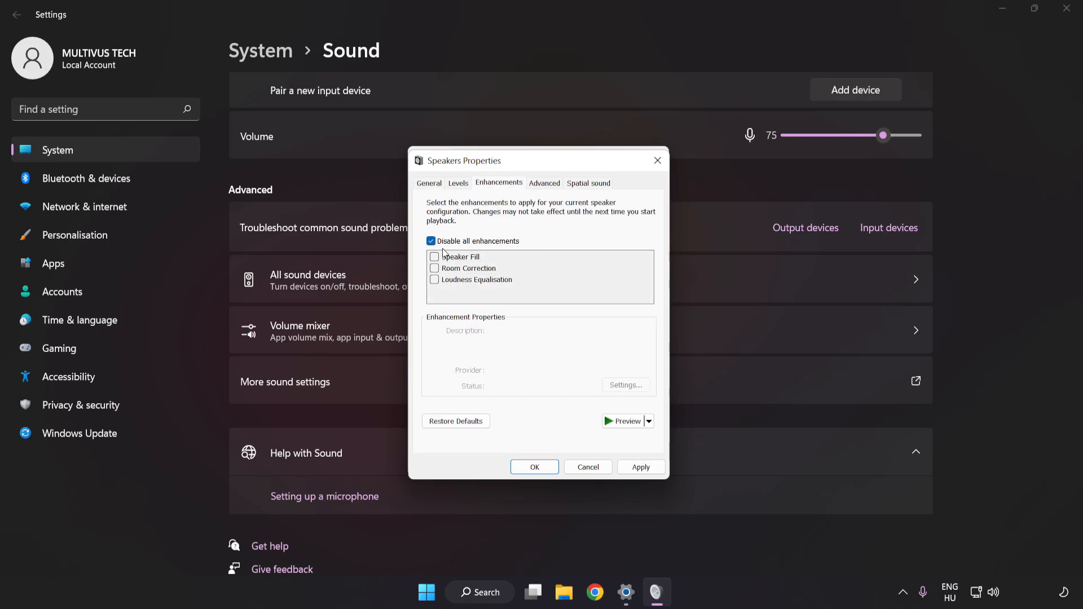
pyautogui.click(640, 467)
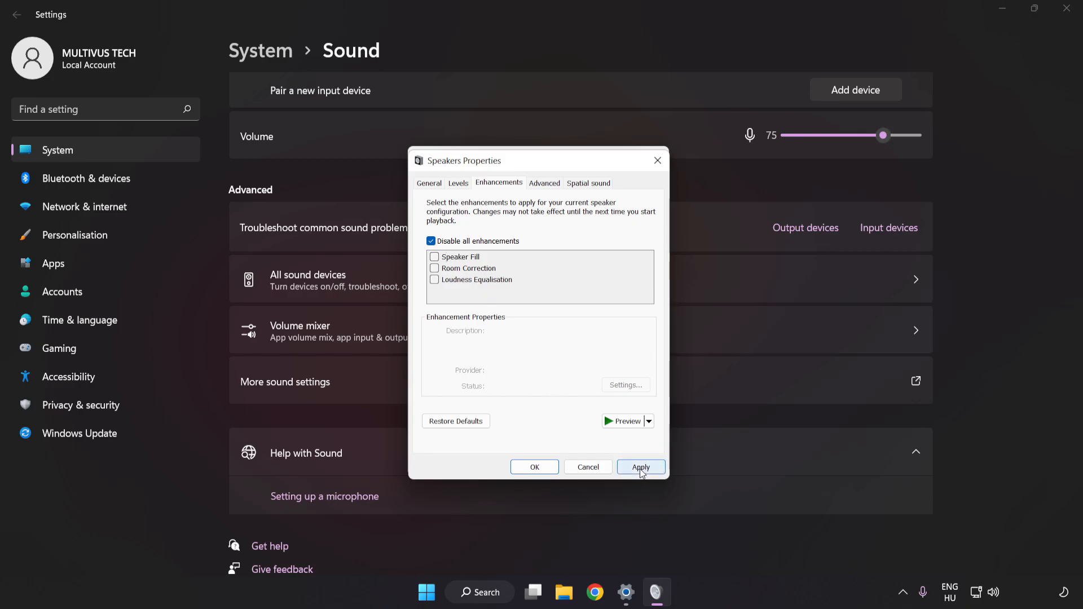
pyautogui.click(640, 467)
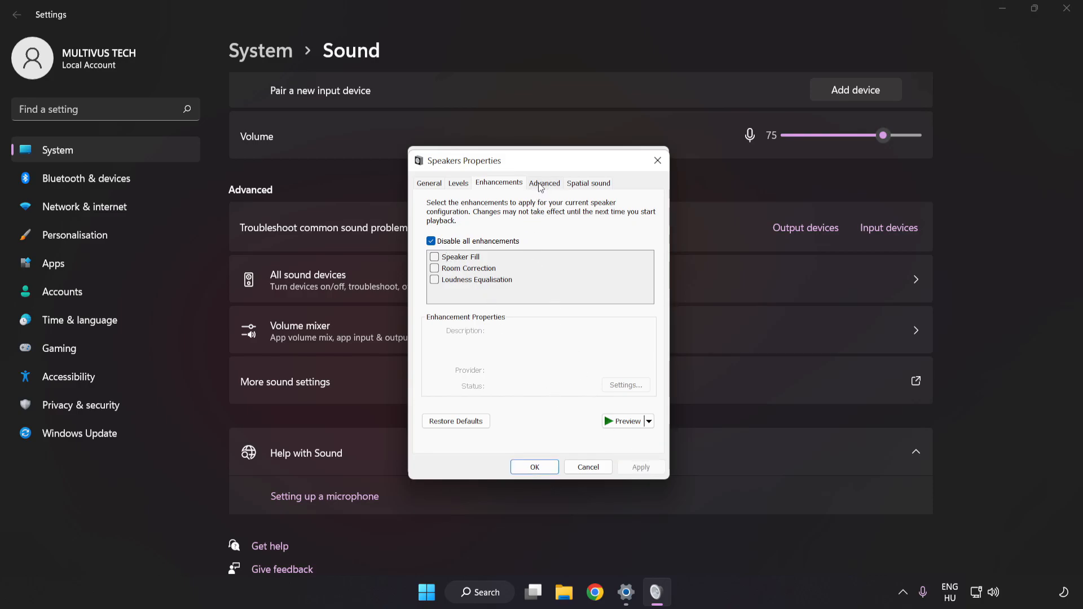
# Set the Speakers default format to 16 bit, 48000 Hz (DVD Quality) under Advanced.
pyautogui.click(543, 182)
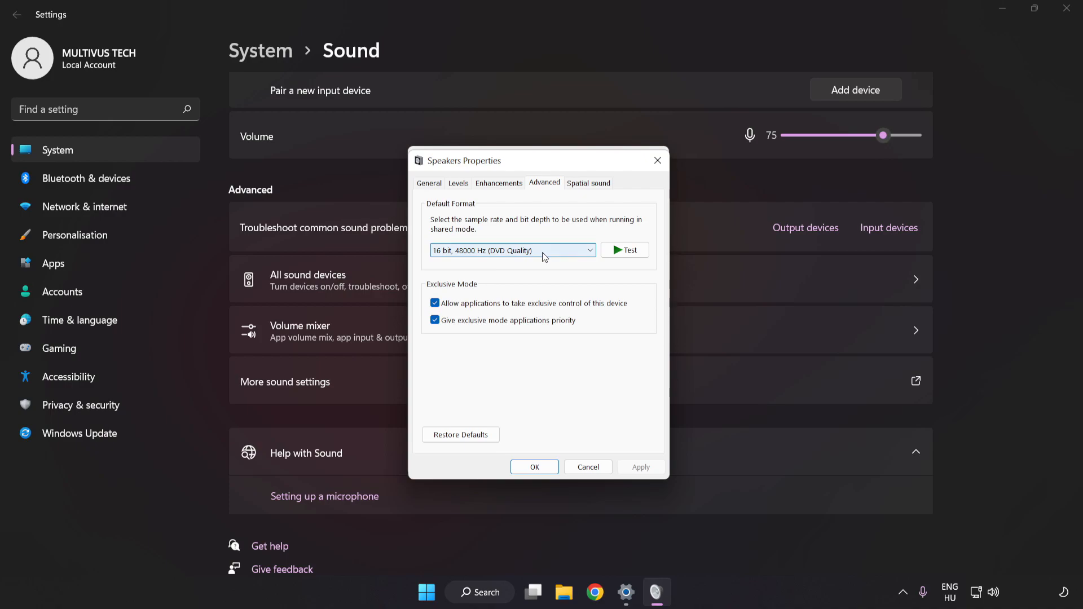
pyautogui.click(512, 250)
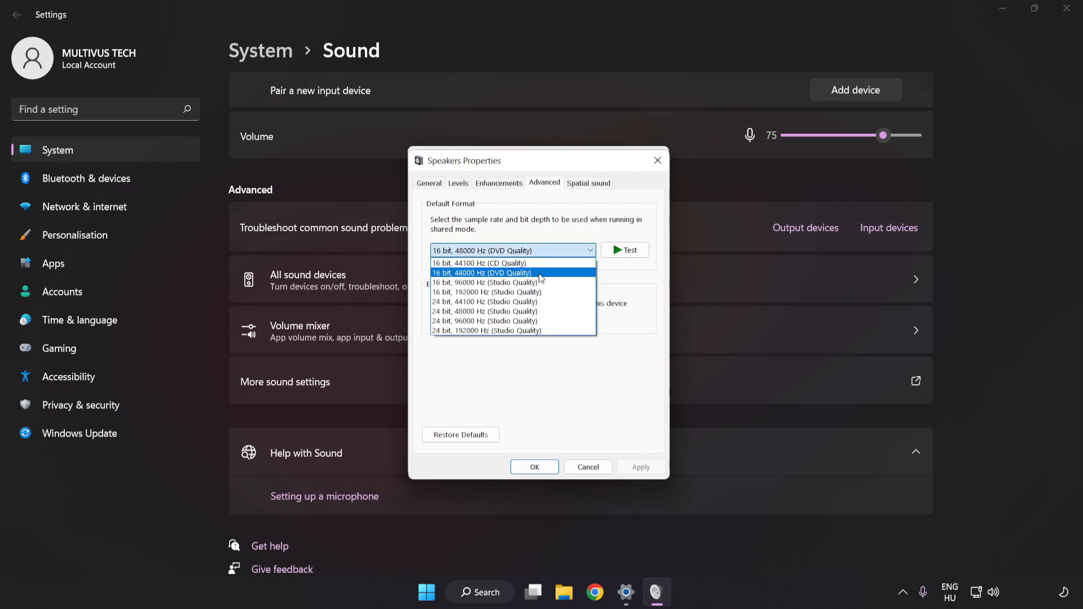
pyautogui.click(484, 273)
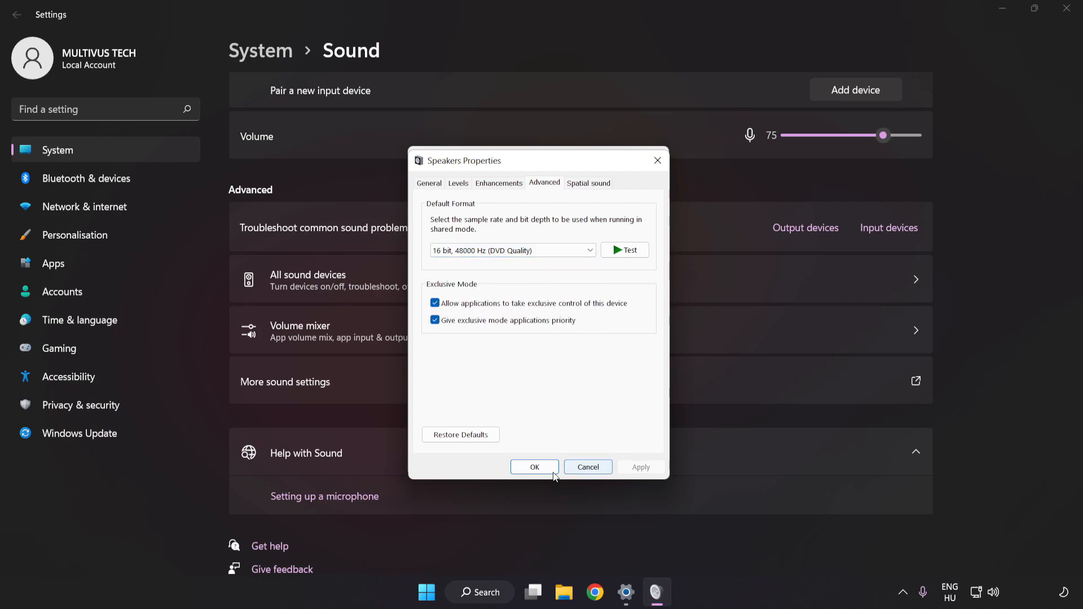
# Confirm the properties, close the Sound control panel and close Settings.
pyautogui.click(533, 467)
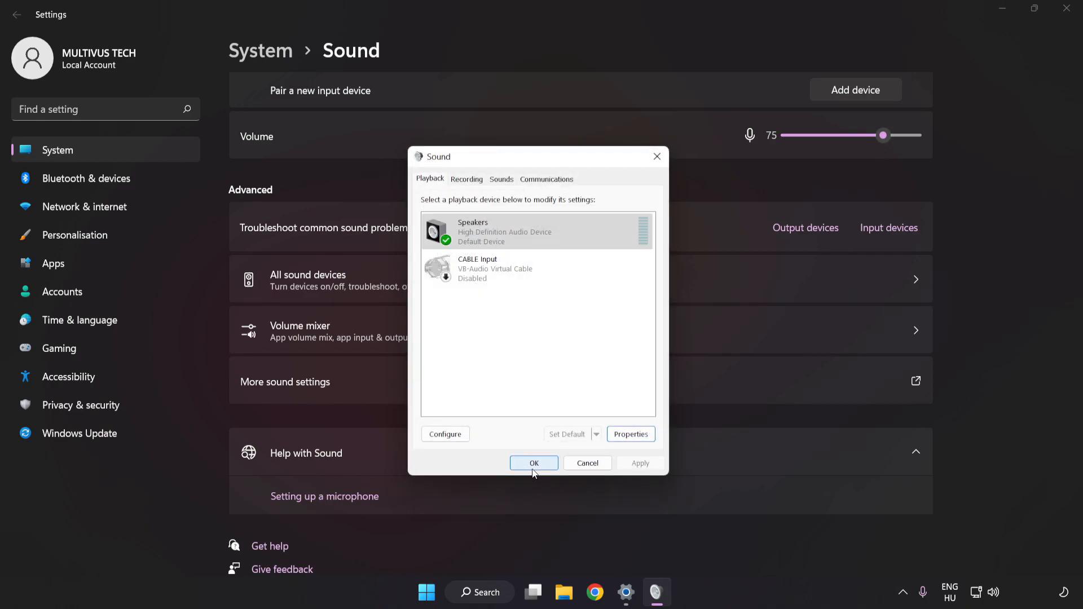
pyautogui.click(534, 463)
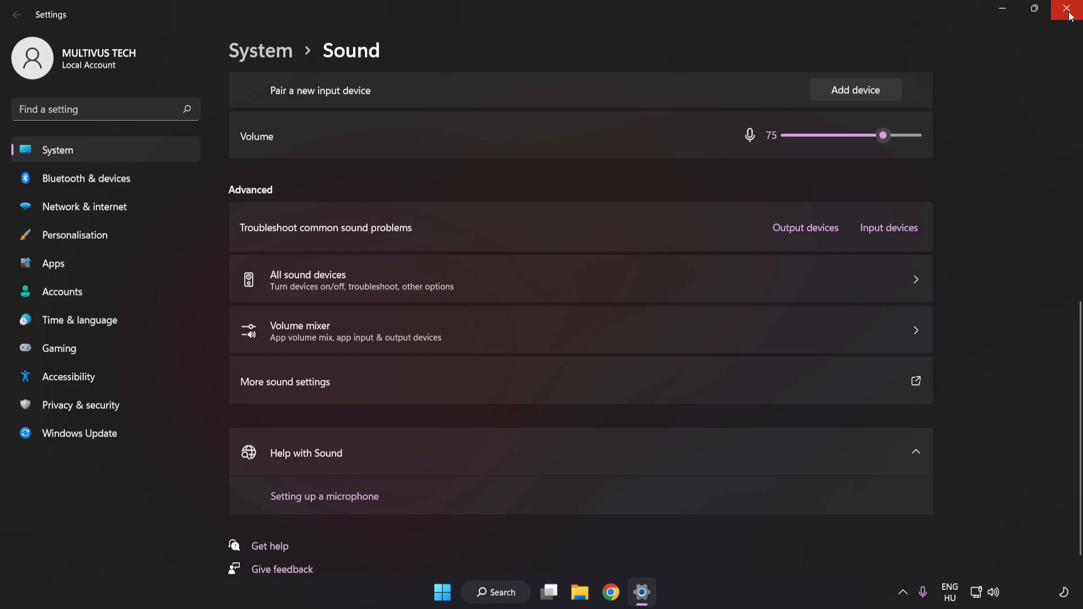
pyautogui.click(1069, 9)
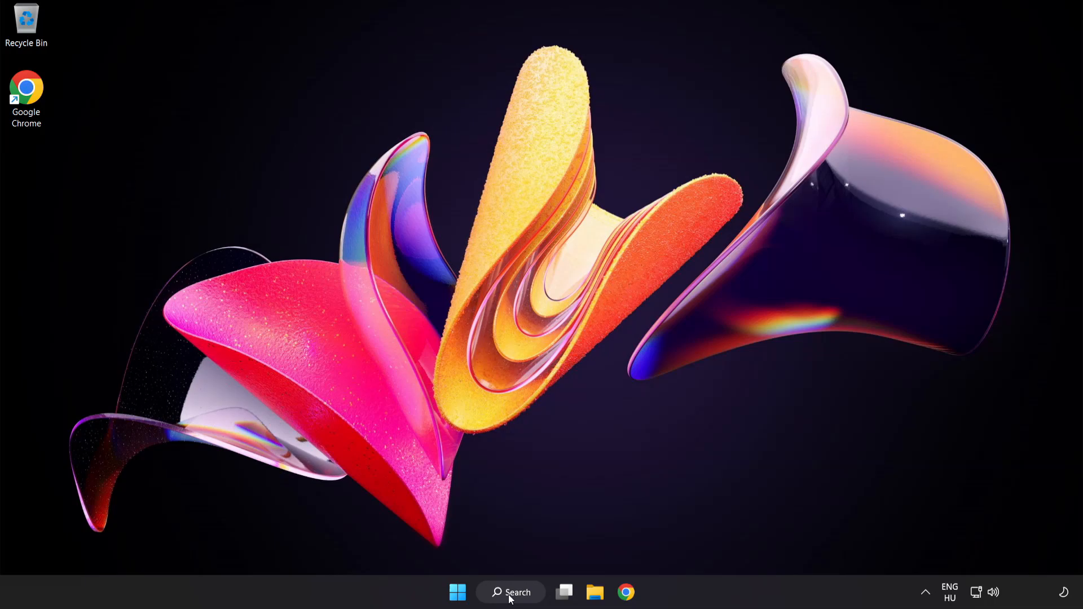
# Search Windows for 'device manager' and open Device Manager.
pyautogui.click(510, 592)
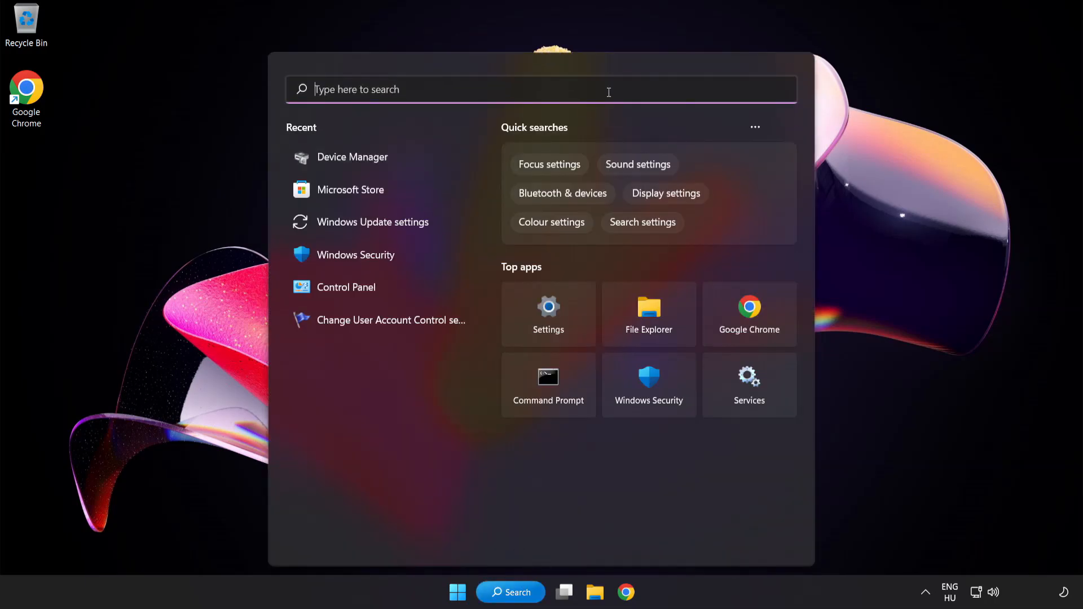
pyautogui.write('device manager')
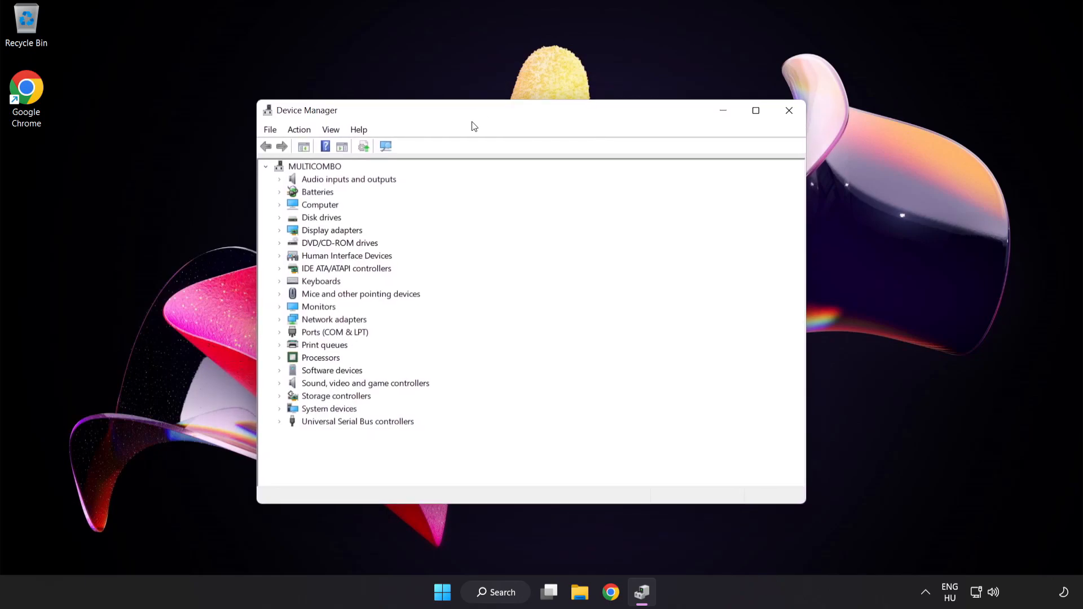
# Under Sound, video and game controllers, start Update driver for High Definition Audio Device.
pyautogui.click(366, 382)
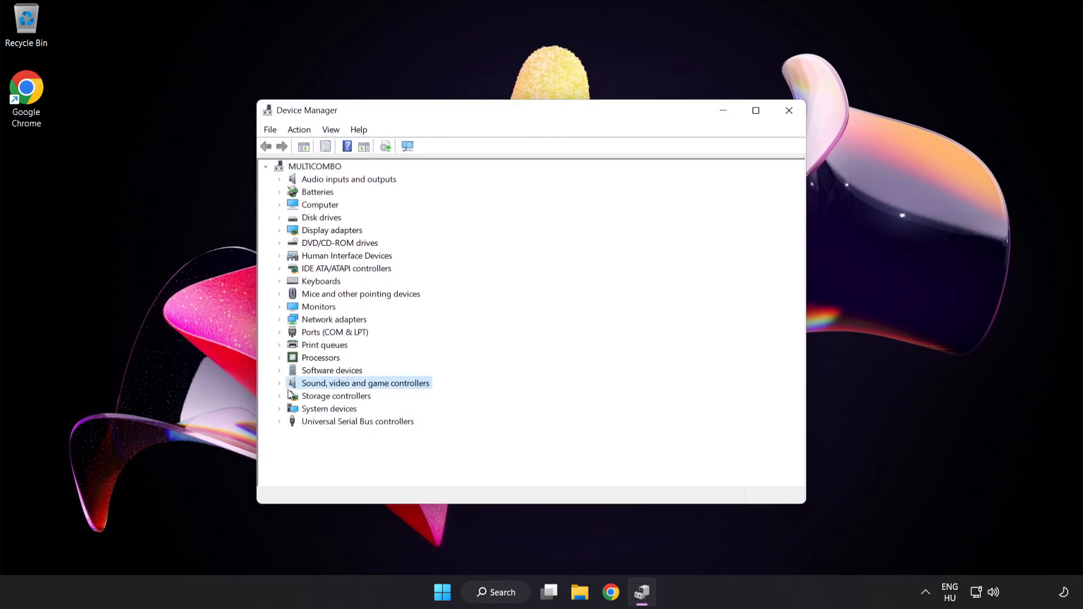
pyautogui.click(281, 384)
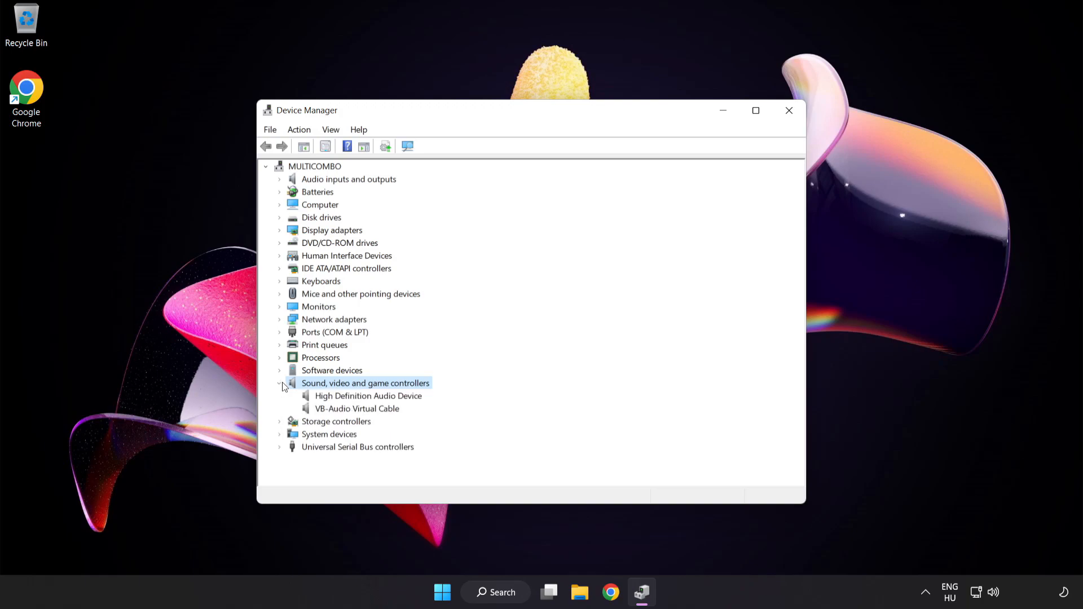
pyautogui.click(368, 396)
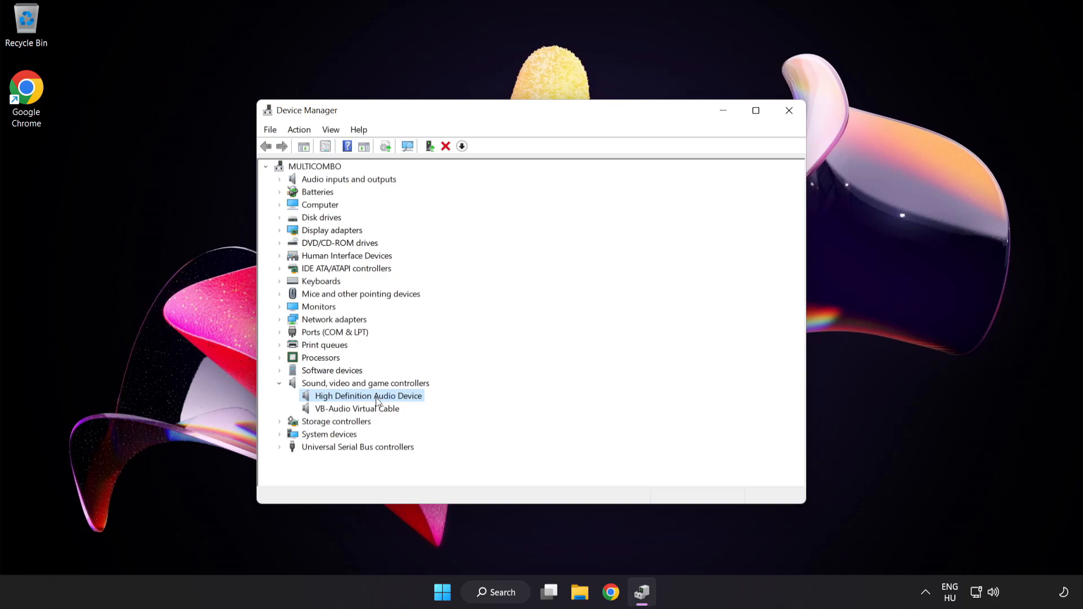
pyautogui.rightClick(368, 395)
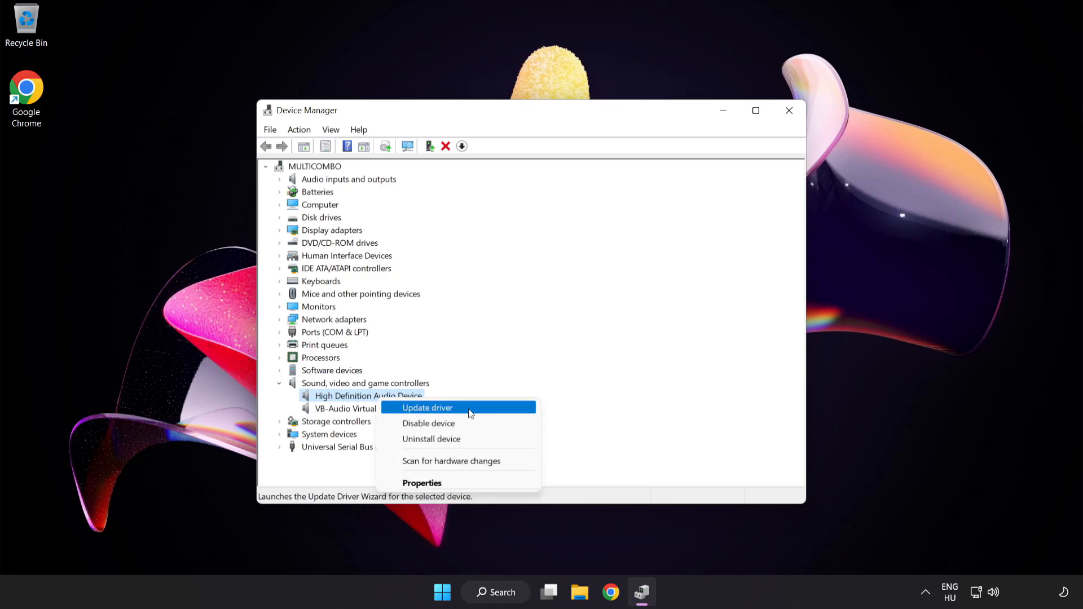
pyautogui.moveTo(462, 411)
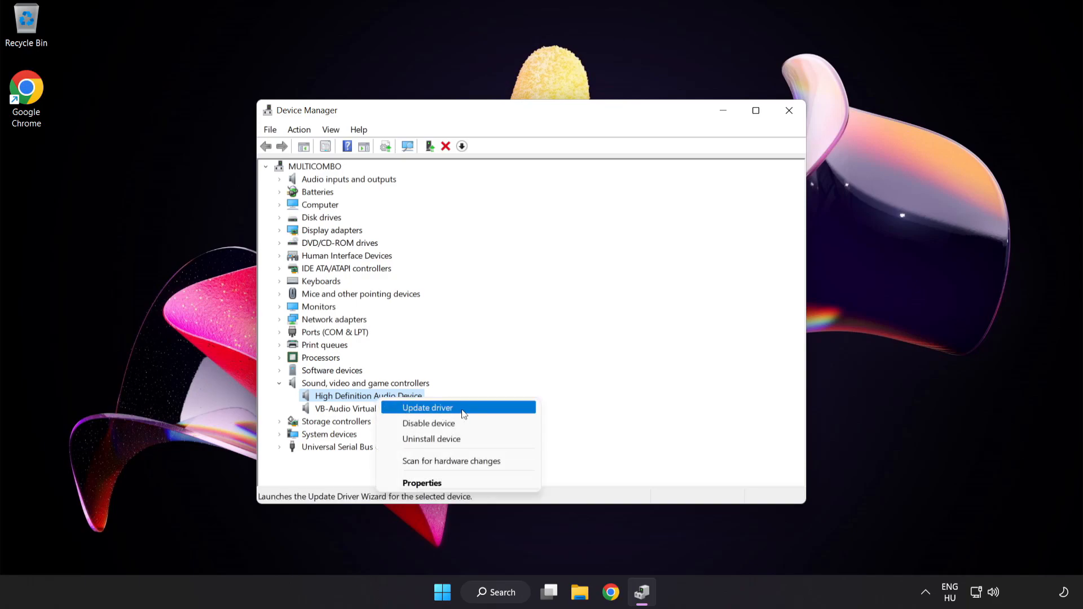
pyautogui.click(426, 407)
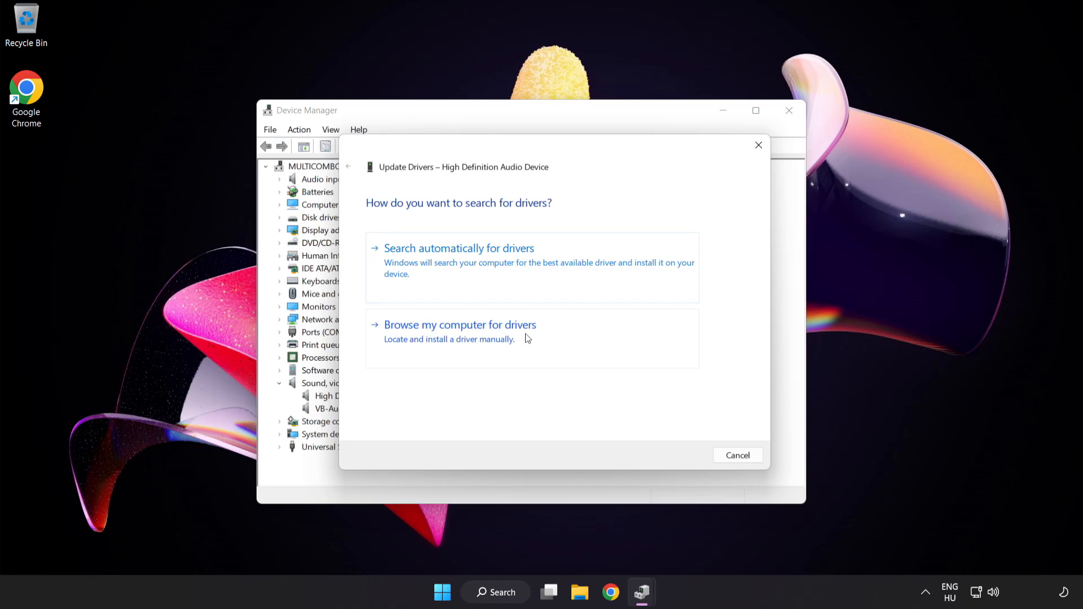
# Pick High Definition Audio Device from the compatible list, install it despite the warning, and close the wizard.
pyautogui.click(460, 325)
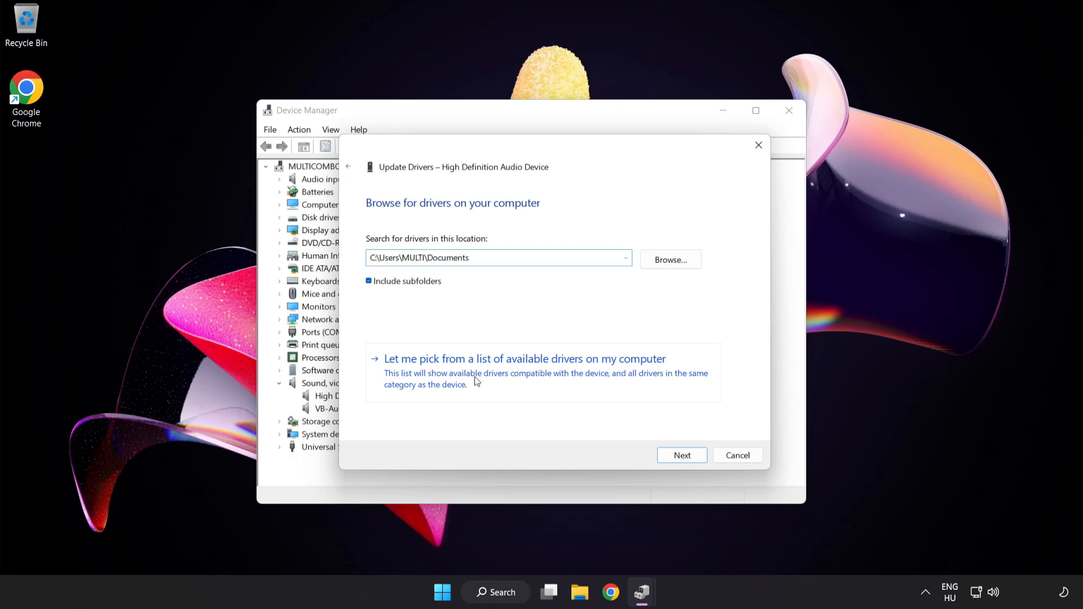
pyautogui.click(524, 359)
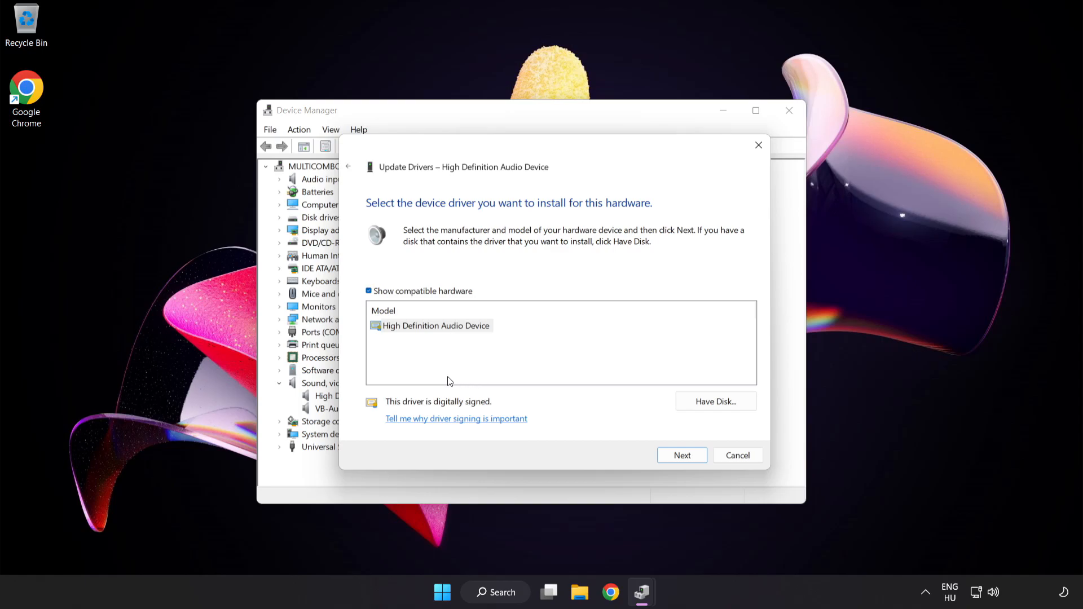
pyautogui.click(431, 324)
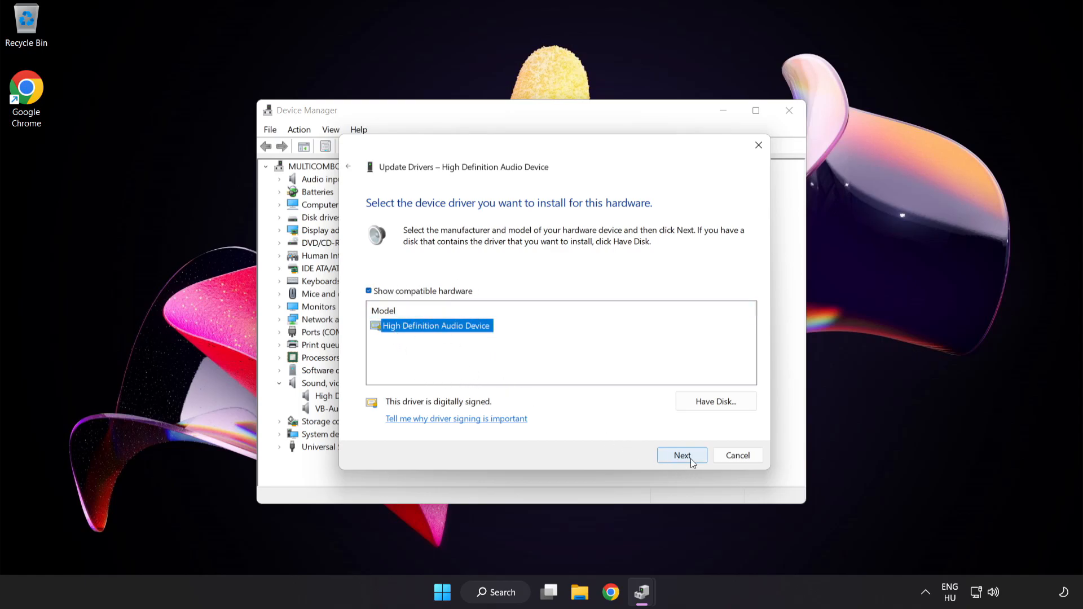
pyautogui.click(681, 455)
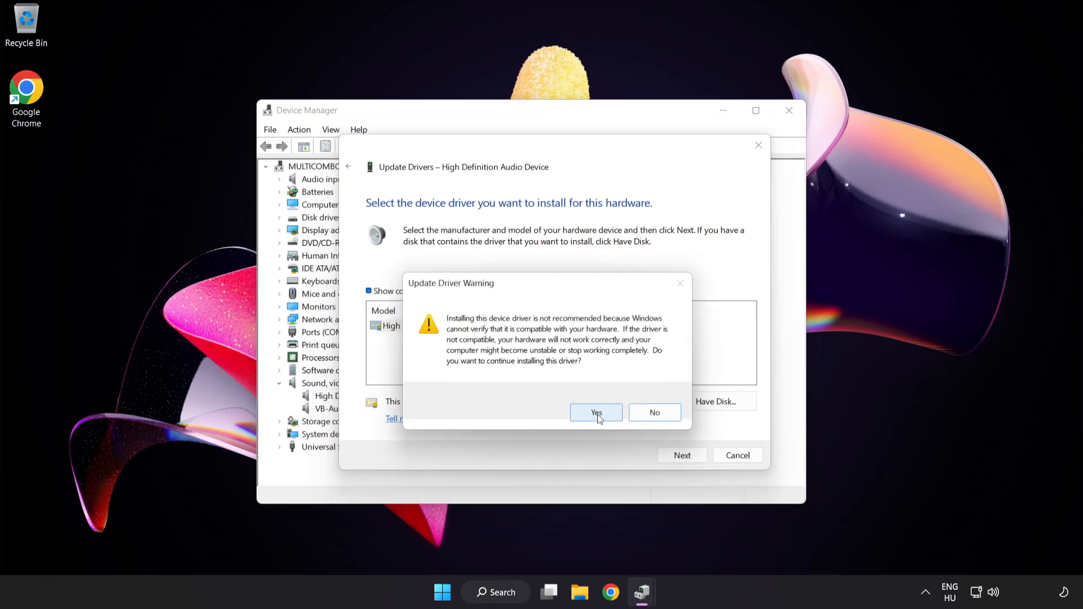
pyautogui.click(594, 413)
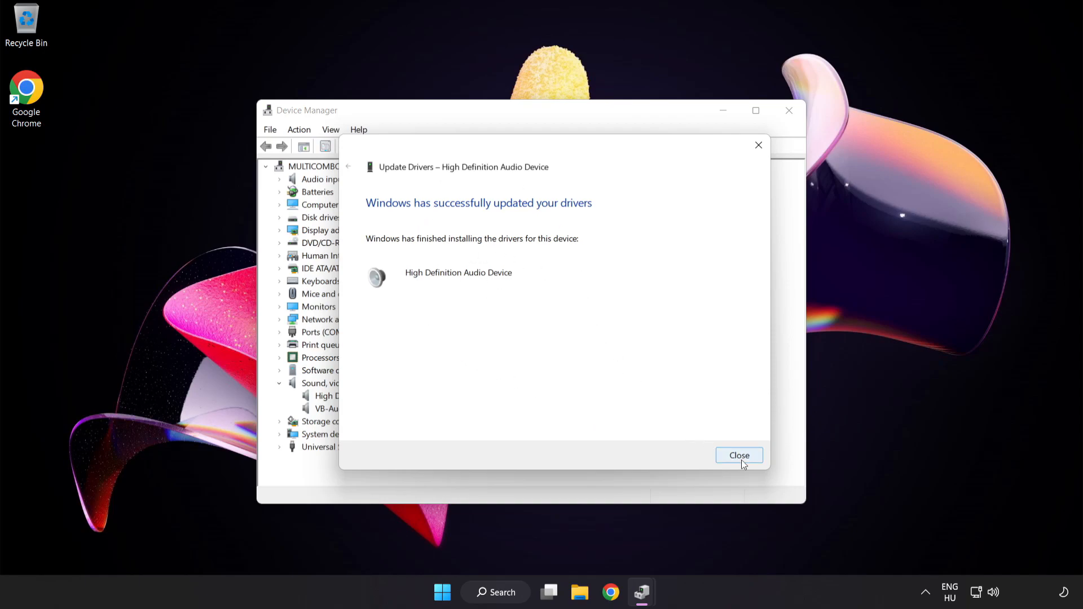
pyautogui.moveTo(745, 461)
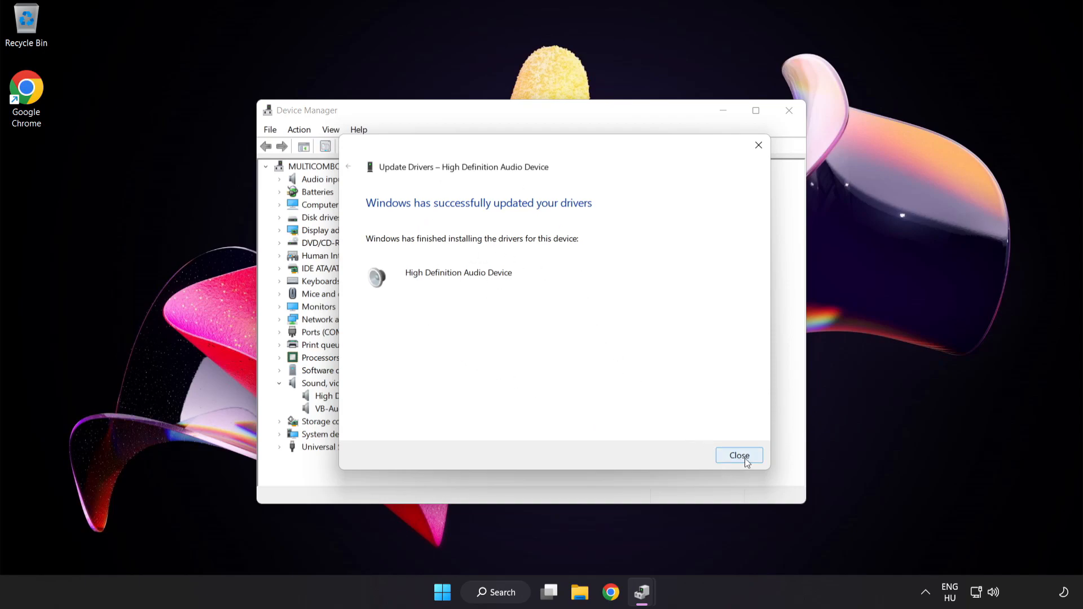
pyautogui.click(738, 454)
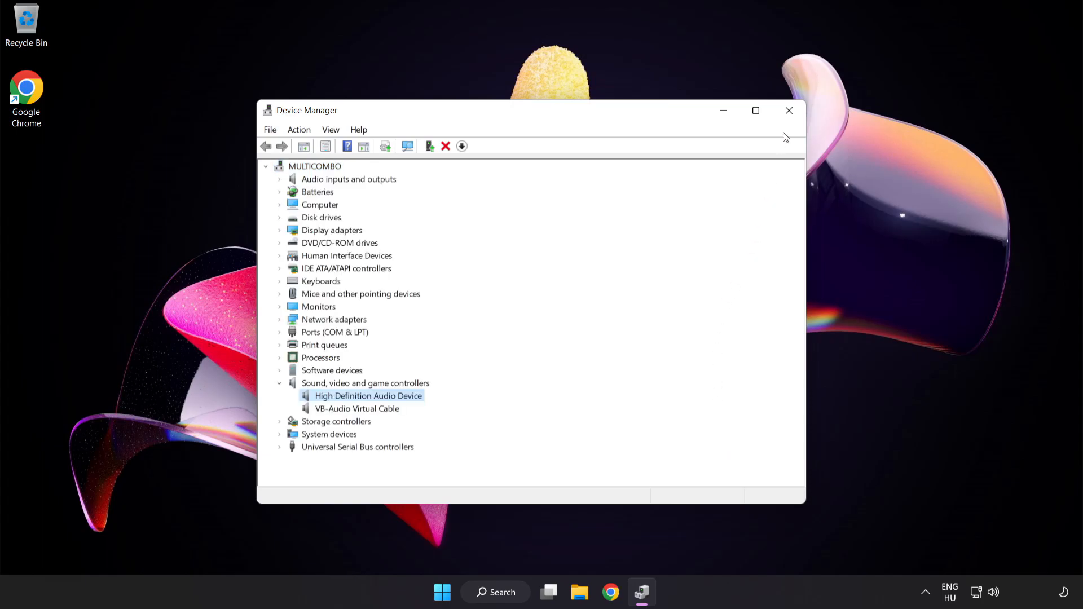
# Close Device Manager, reach the Start menu power options, then bring up the volume icon's sound shortcuts.
pyautogui.click(788, 110)
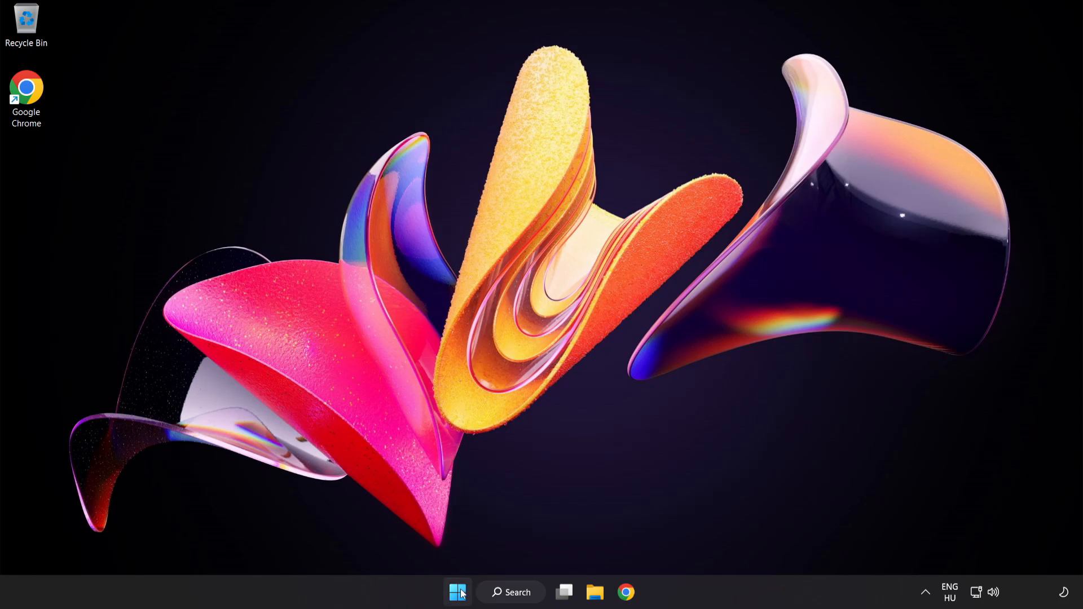
pyautogui.click(457, 592)
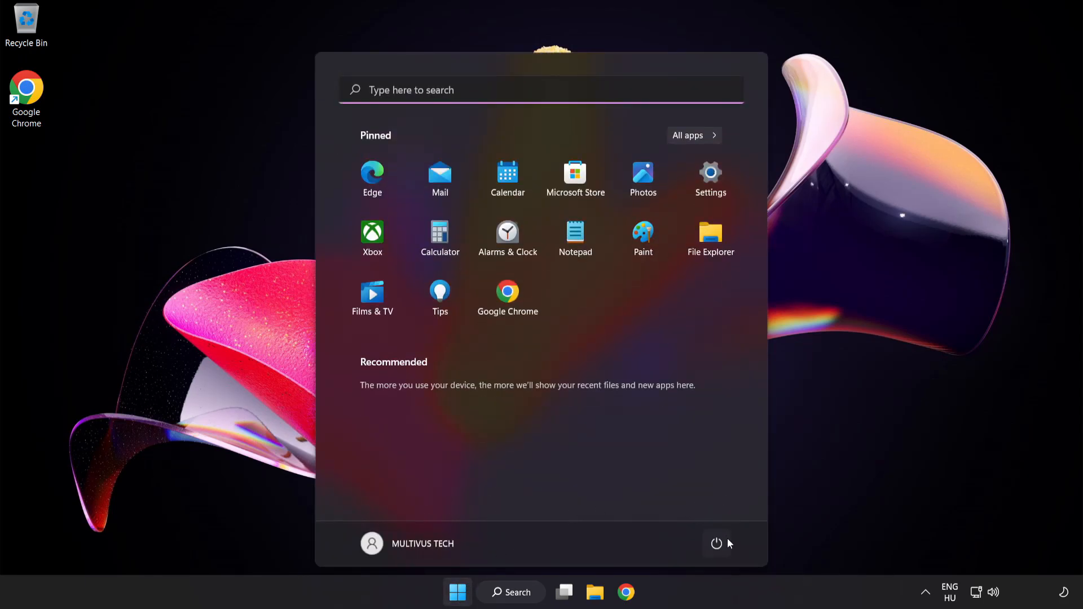
pyautogui.click(717, 544)
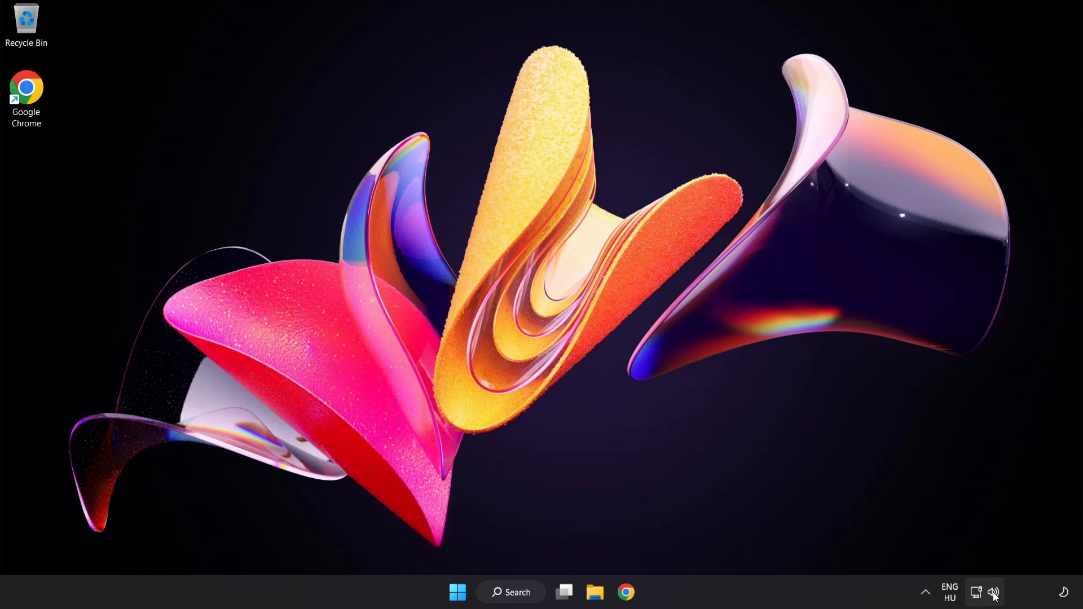
pyautogui.rightClick(994, 592)
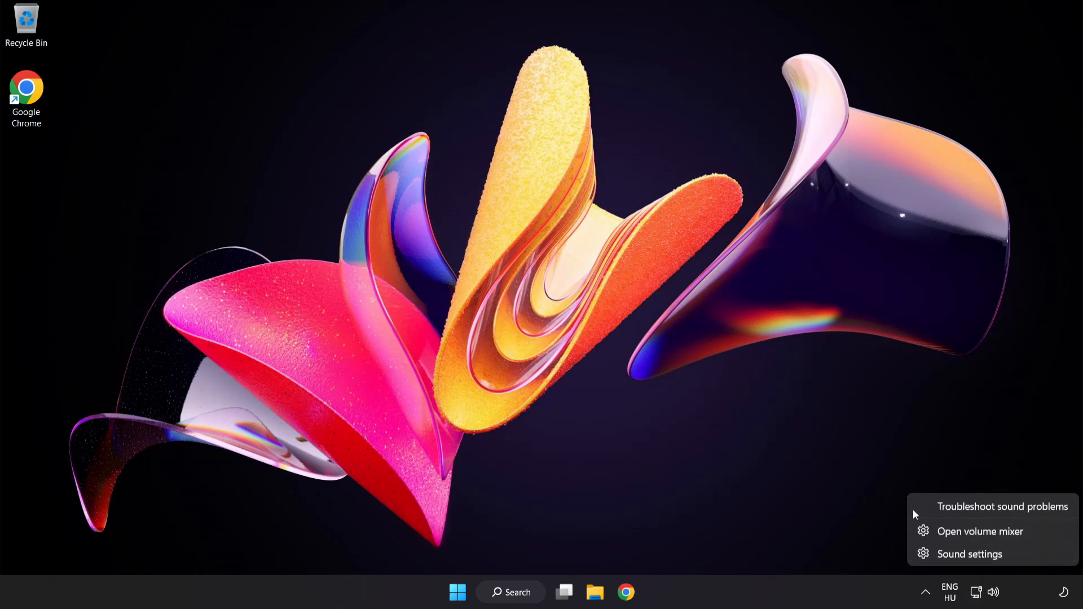